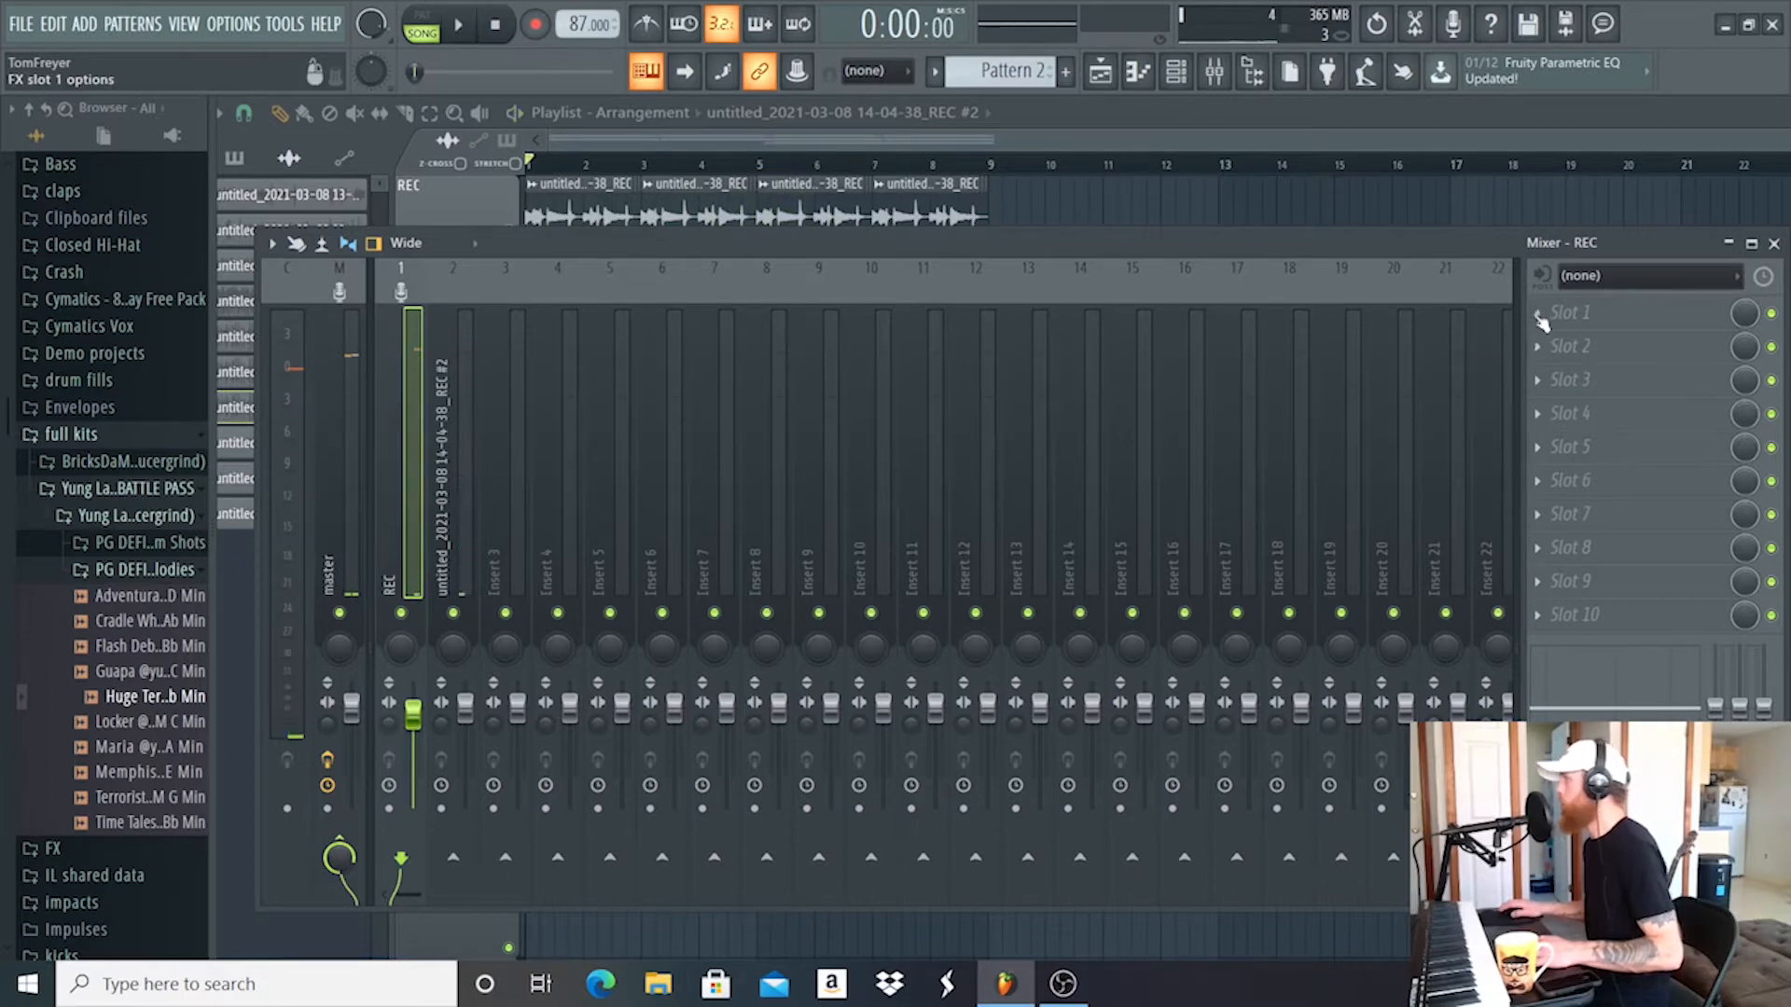
Step: Load a Fruity Soft Clipper into slot 1 of both guitar recording mixer inserts
click(1571, 311)
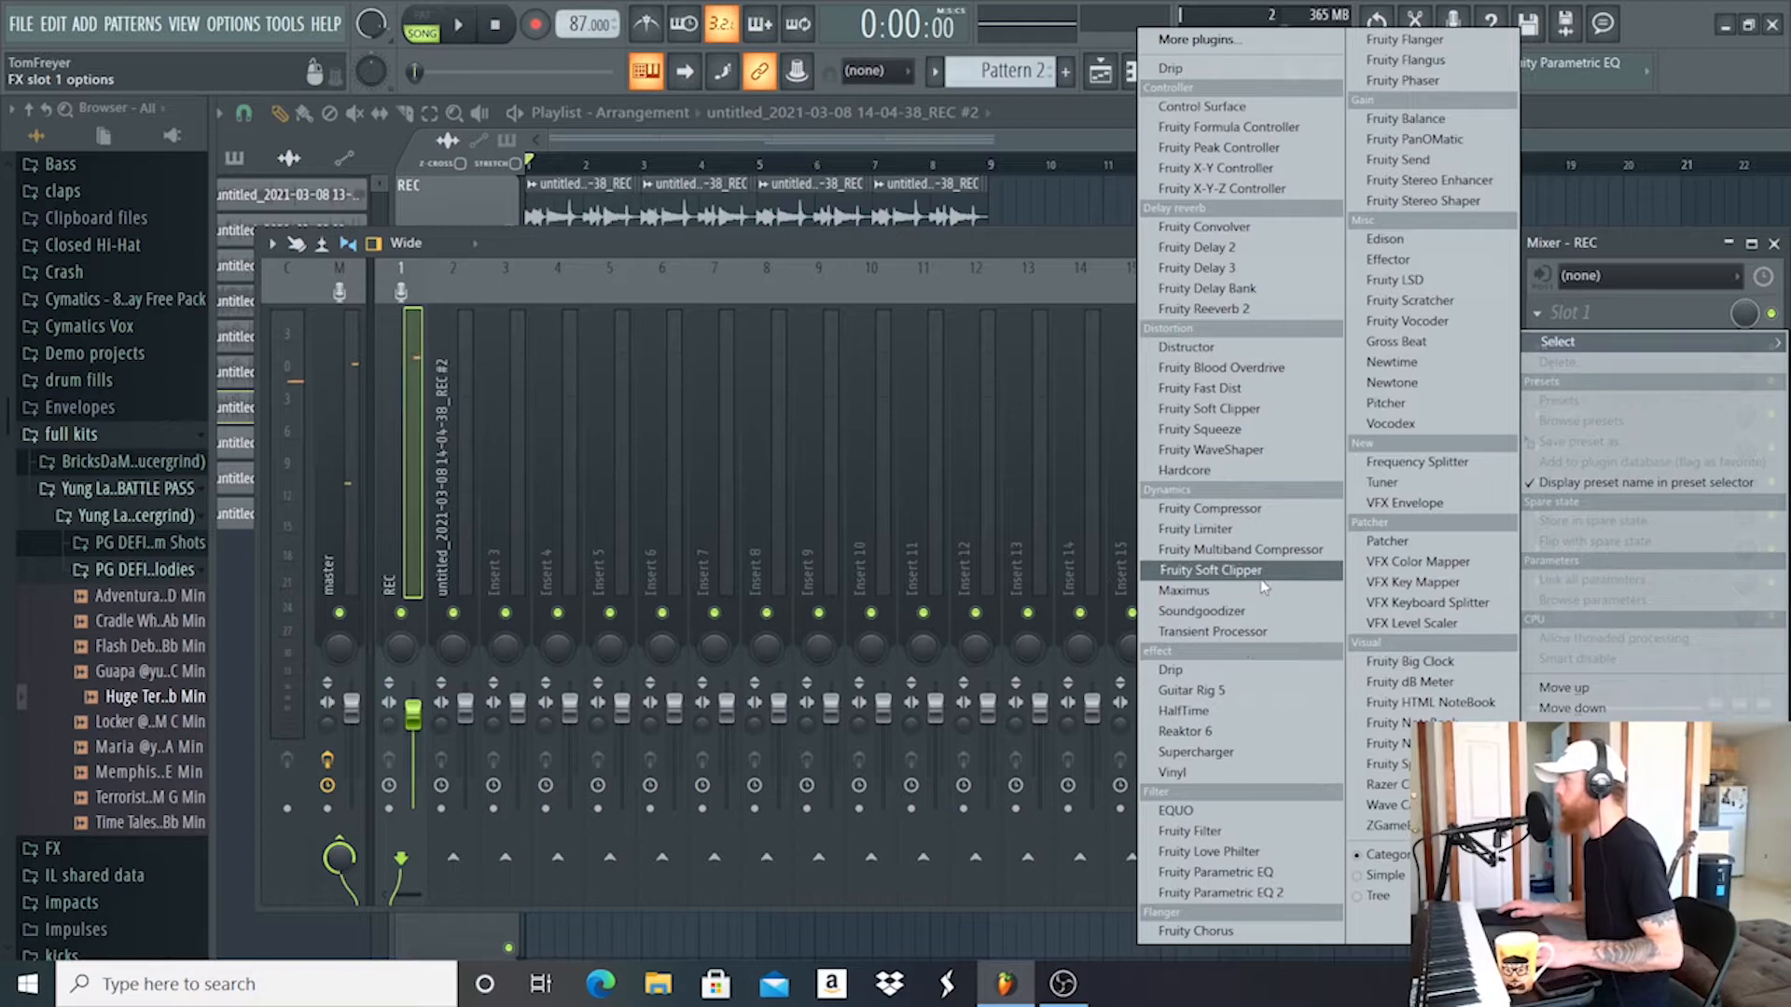
click(1209, 571)
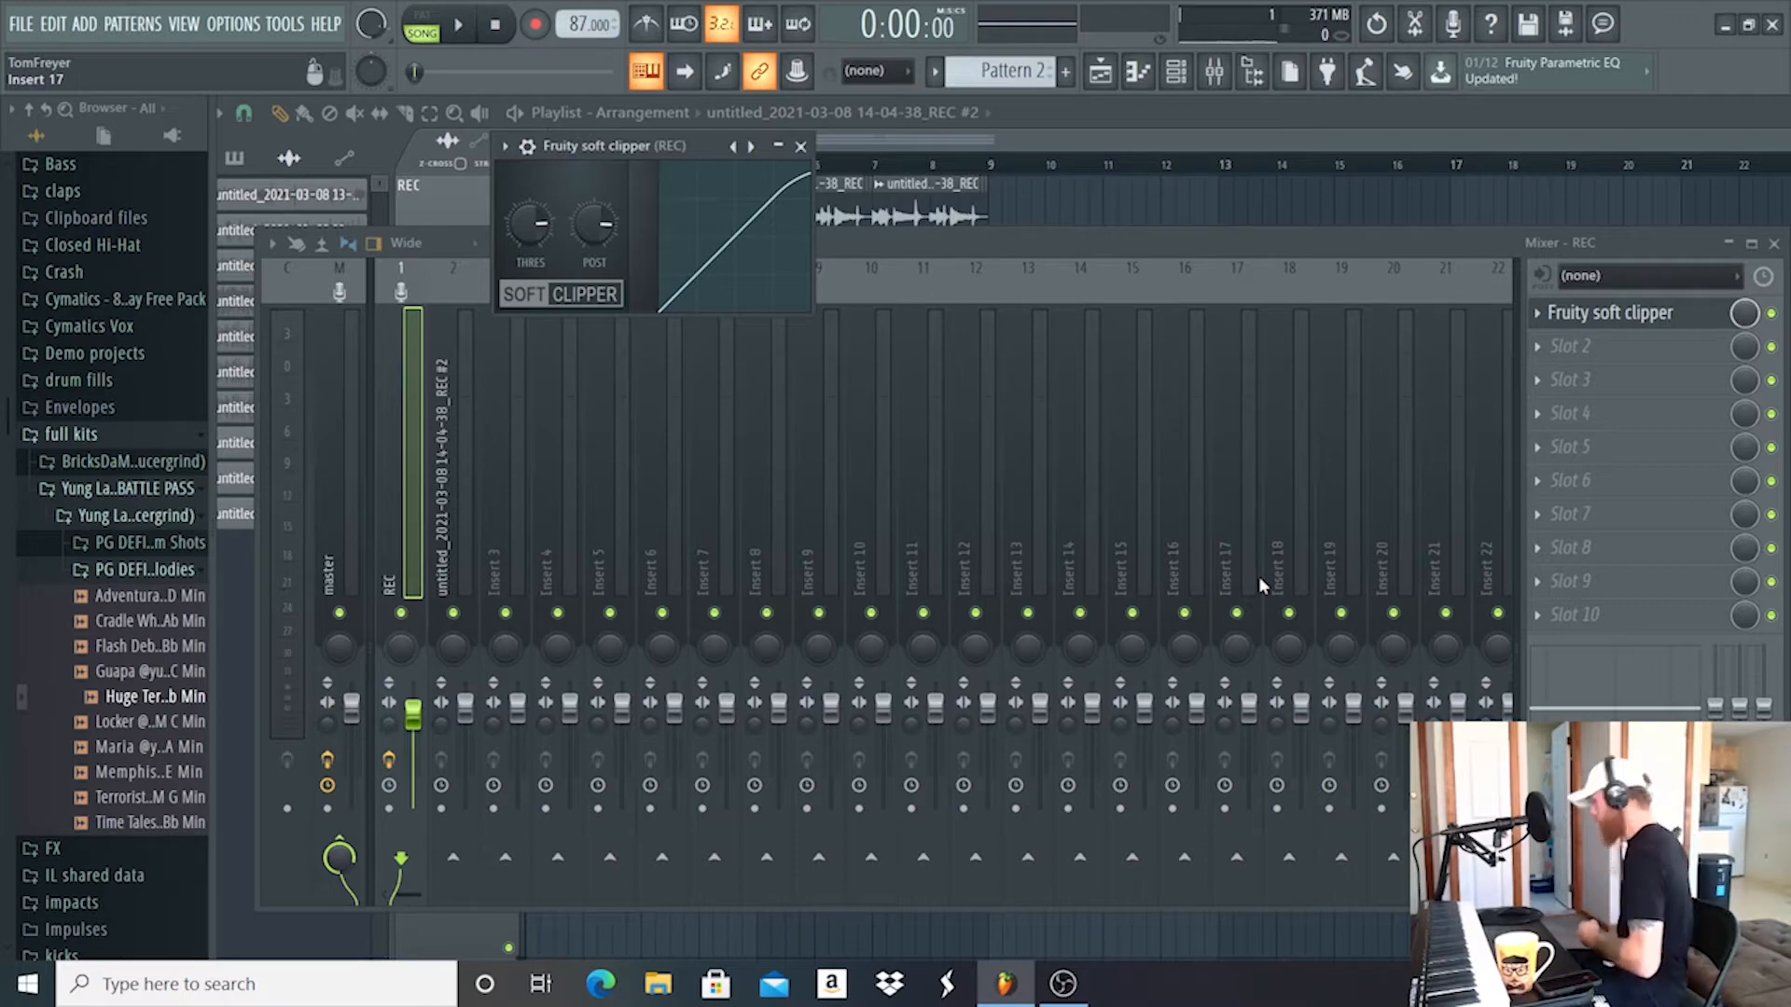
click(458, 23)
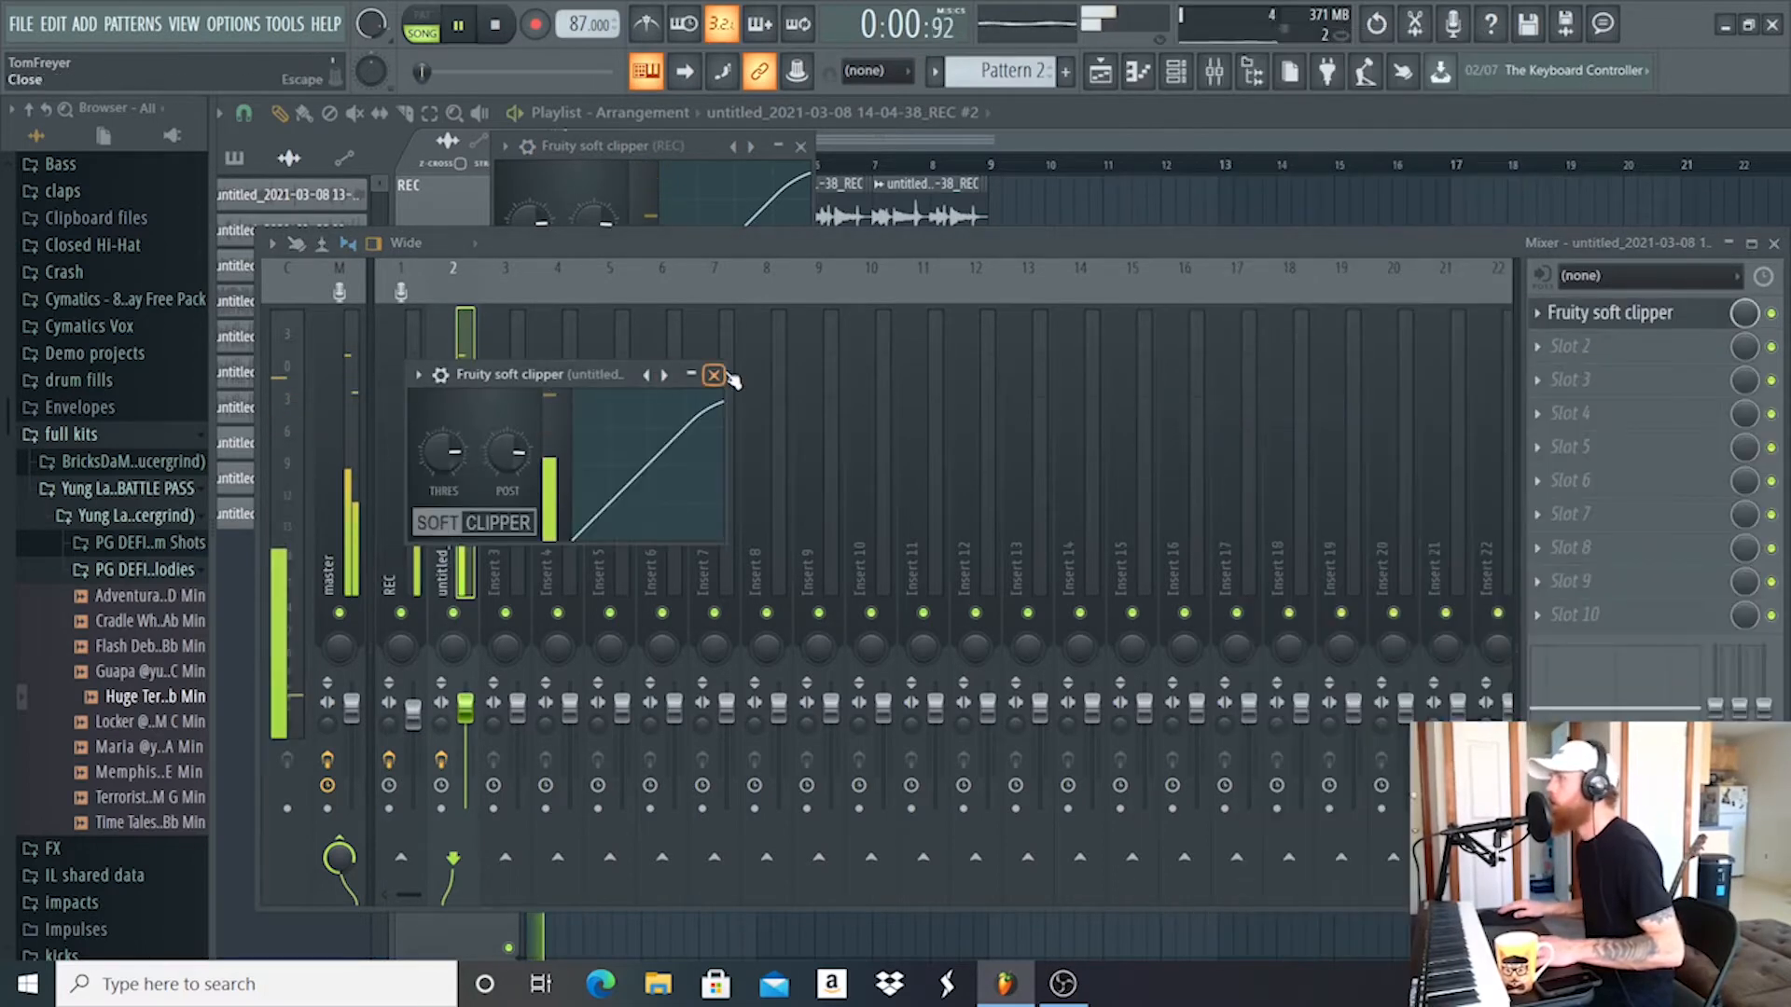
click(715, 375)
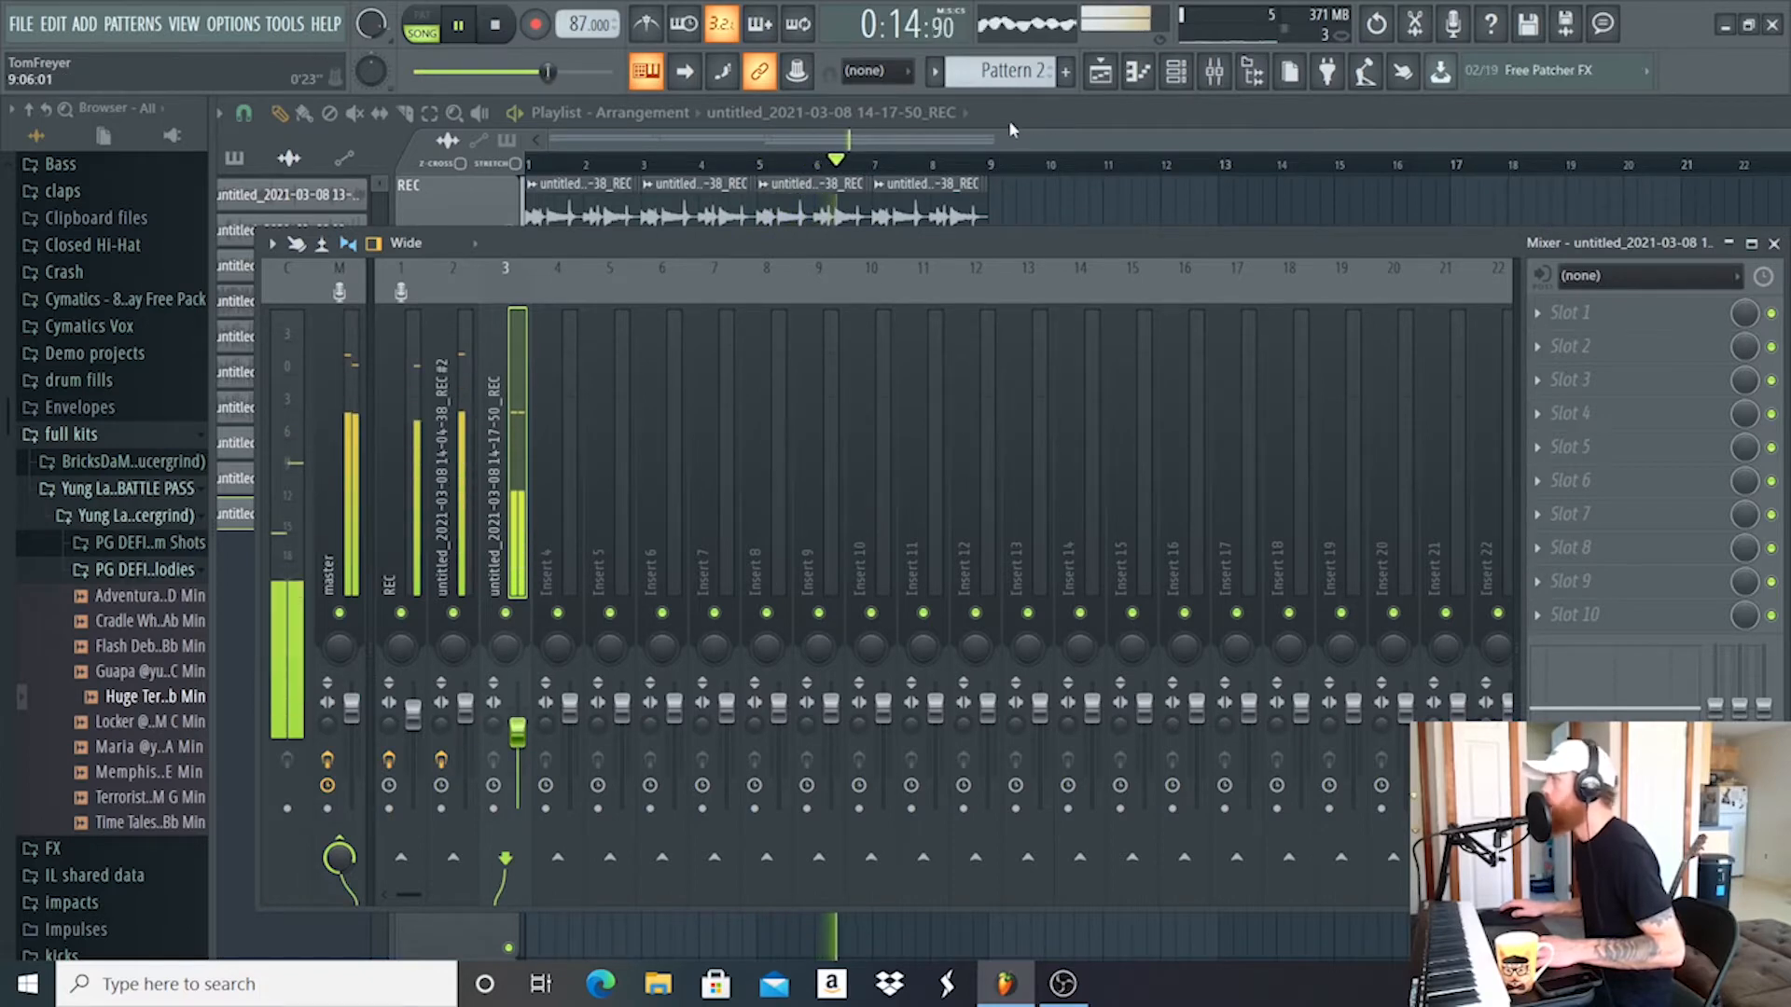
Step: Add a Fruity Chorus in slot 2 of each guitar insert after the soft clipper
click(495, 22)
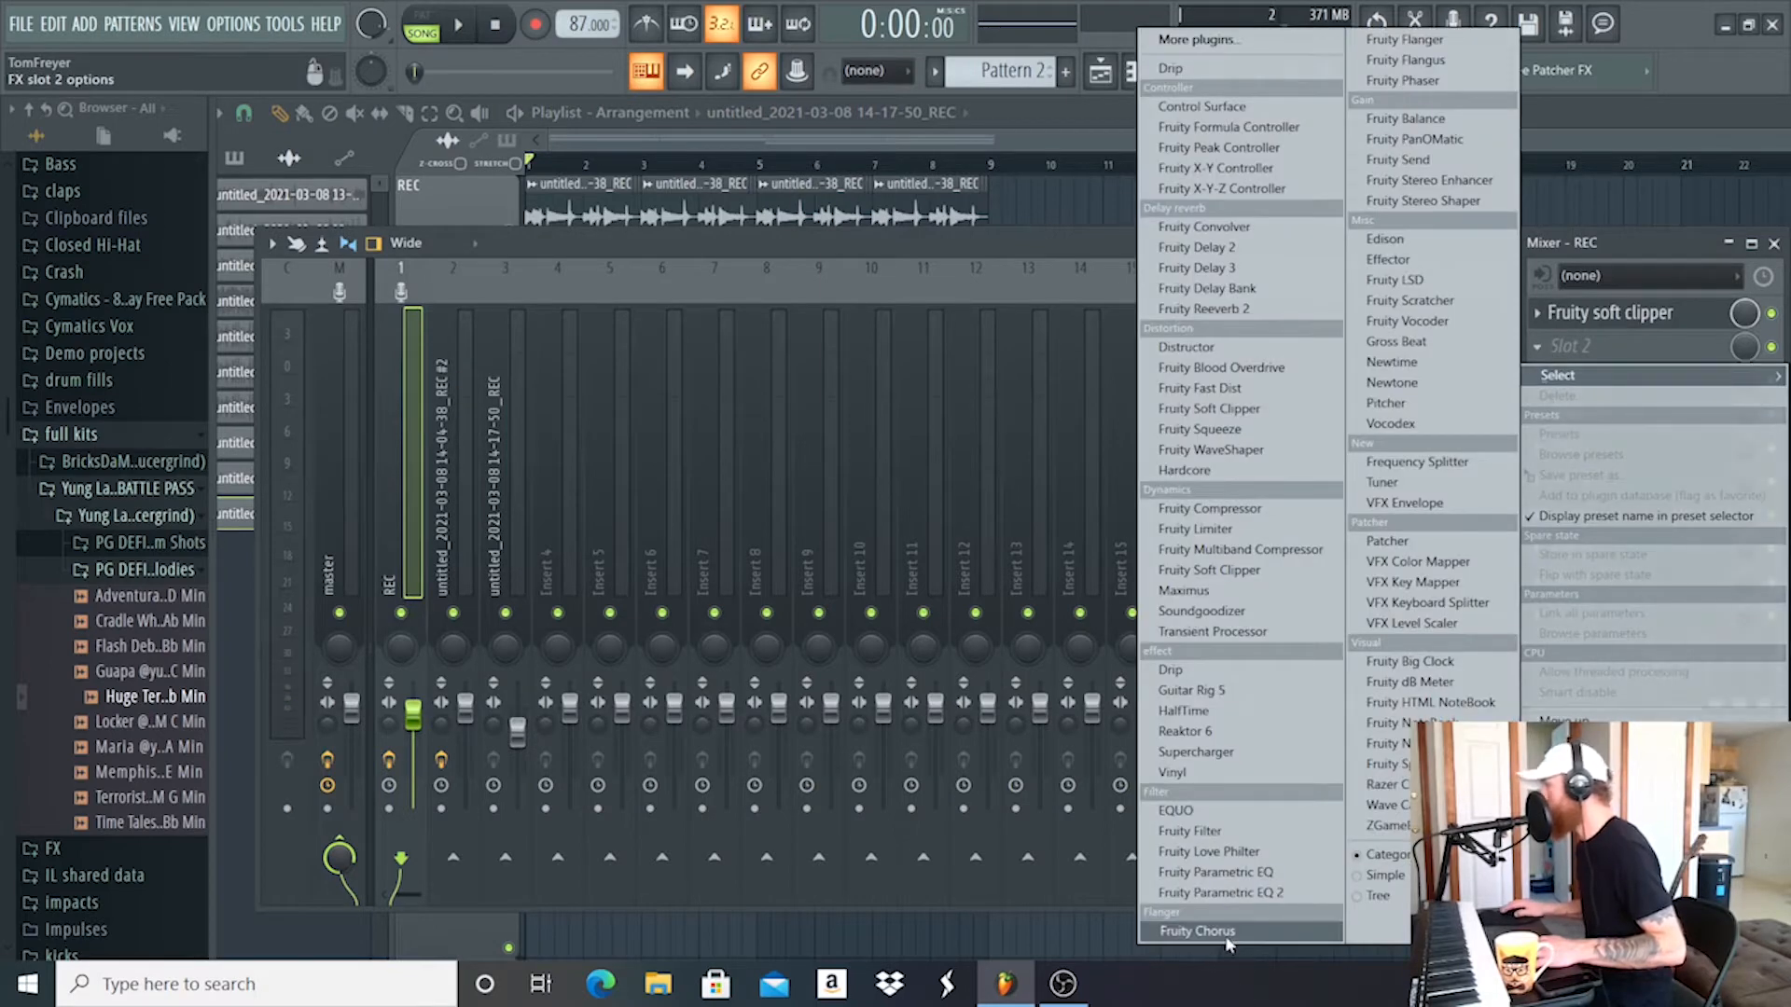
click(1196, 931)
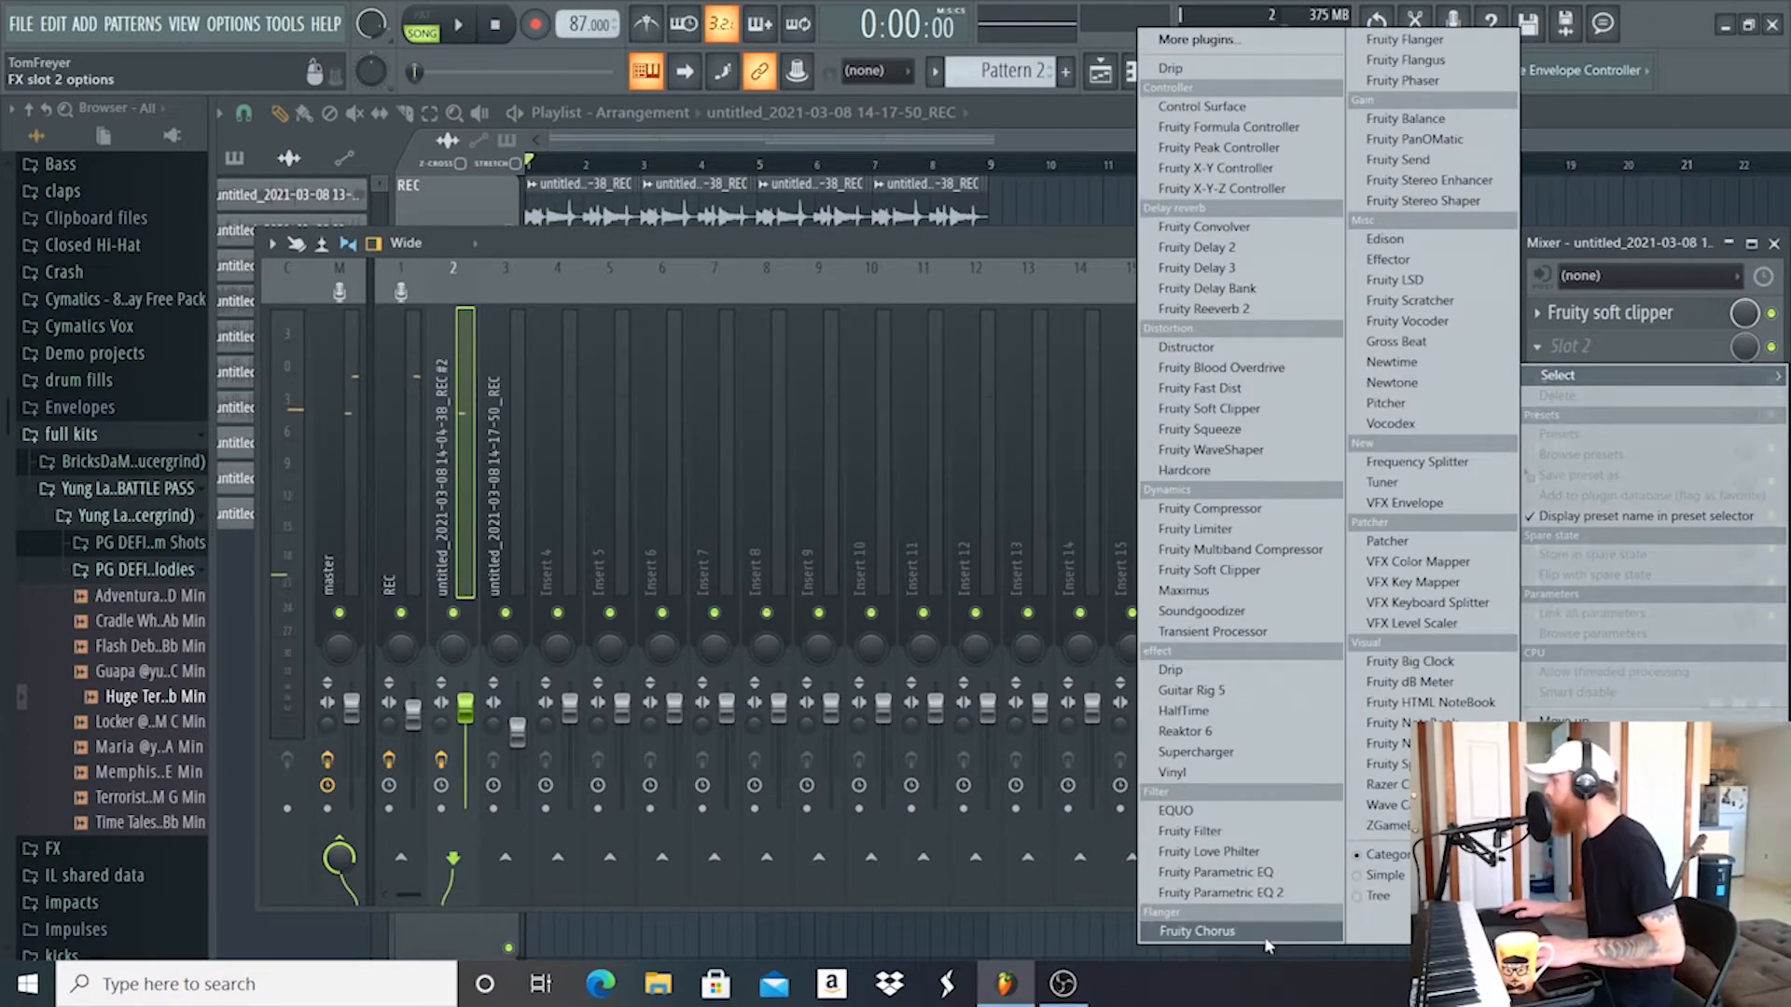
click(1195, 931)
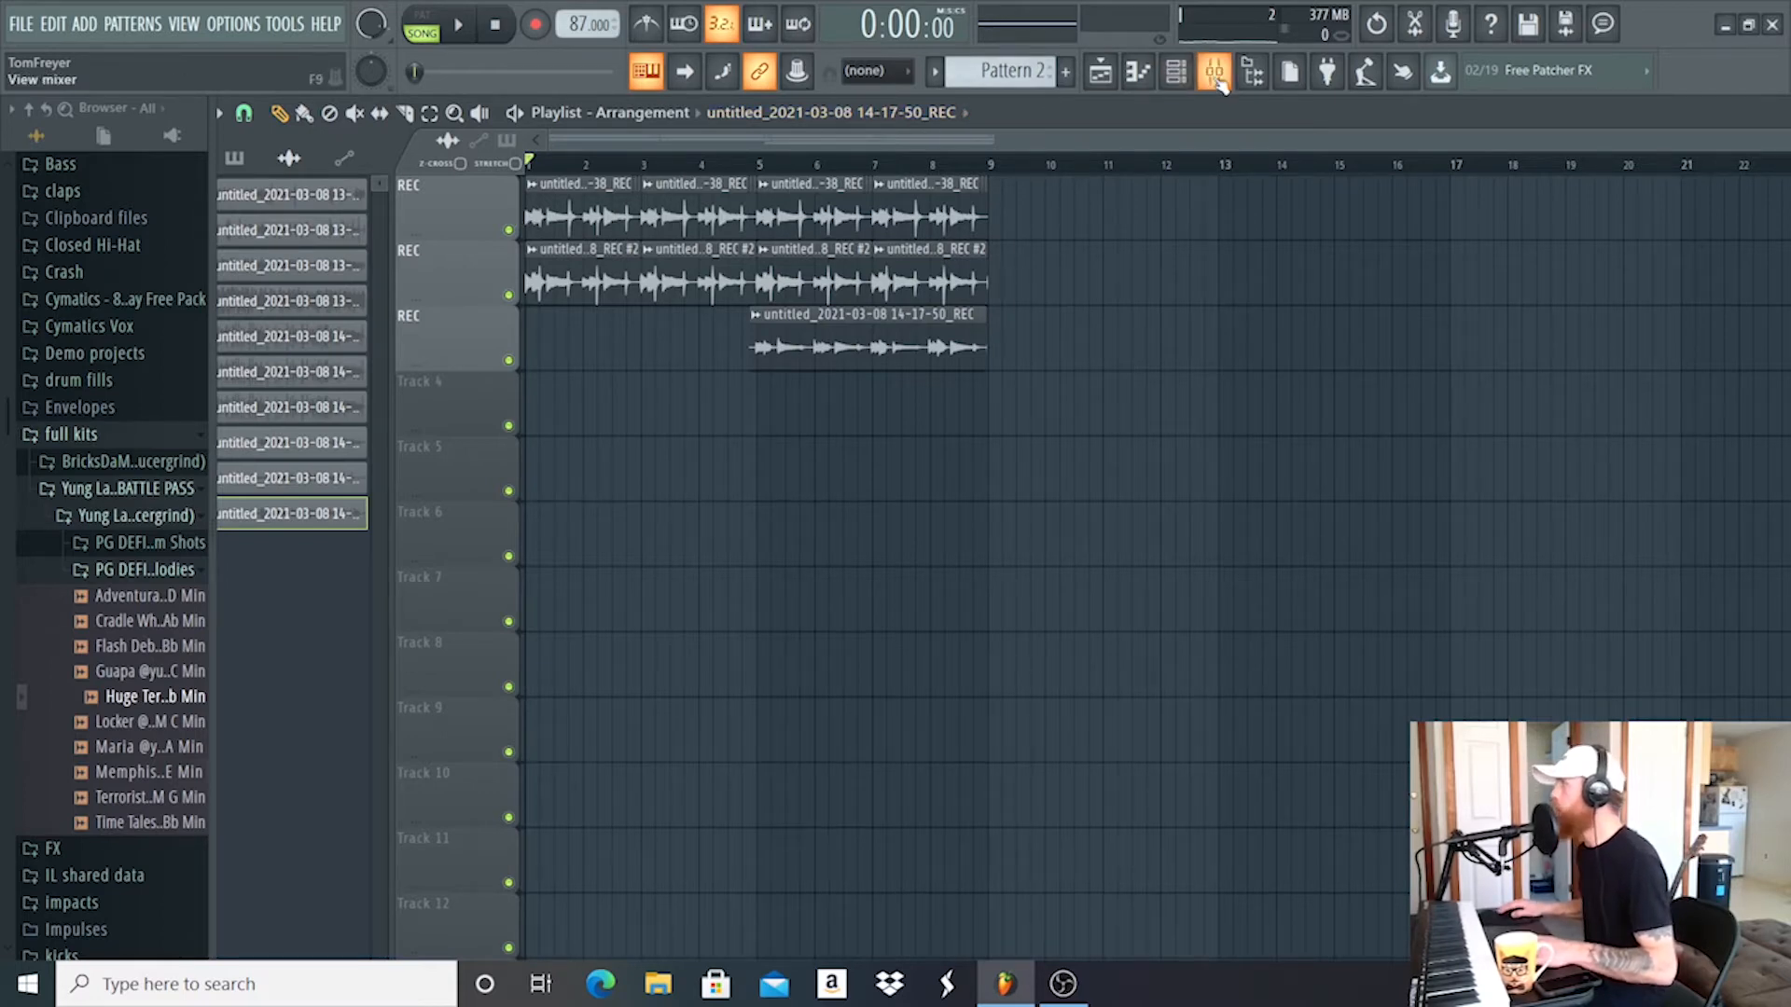
Step: Create a Fruity Delay 3 mix-level automation clip from the mixer onto Track 4
click(1215, 71)
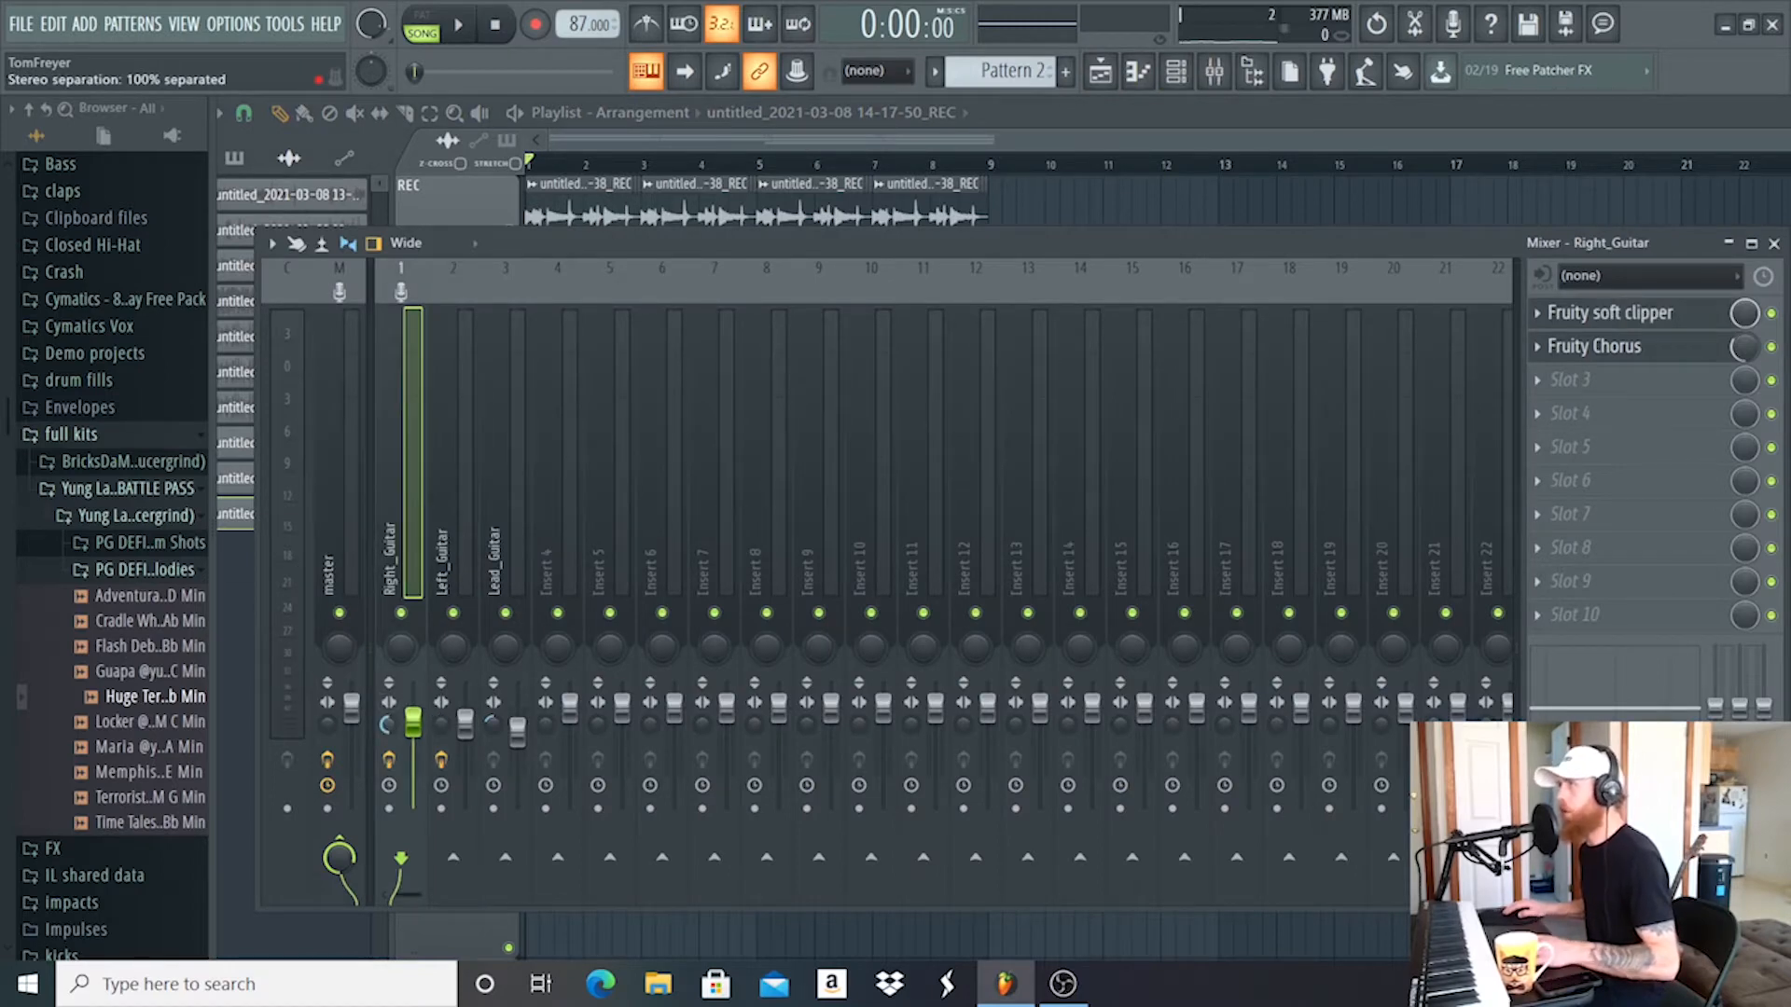
right_click(412, 720)
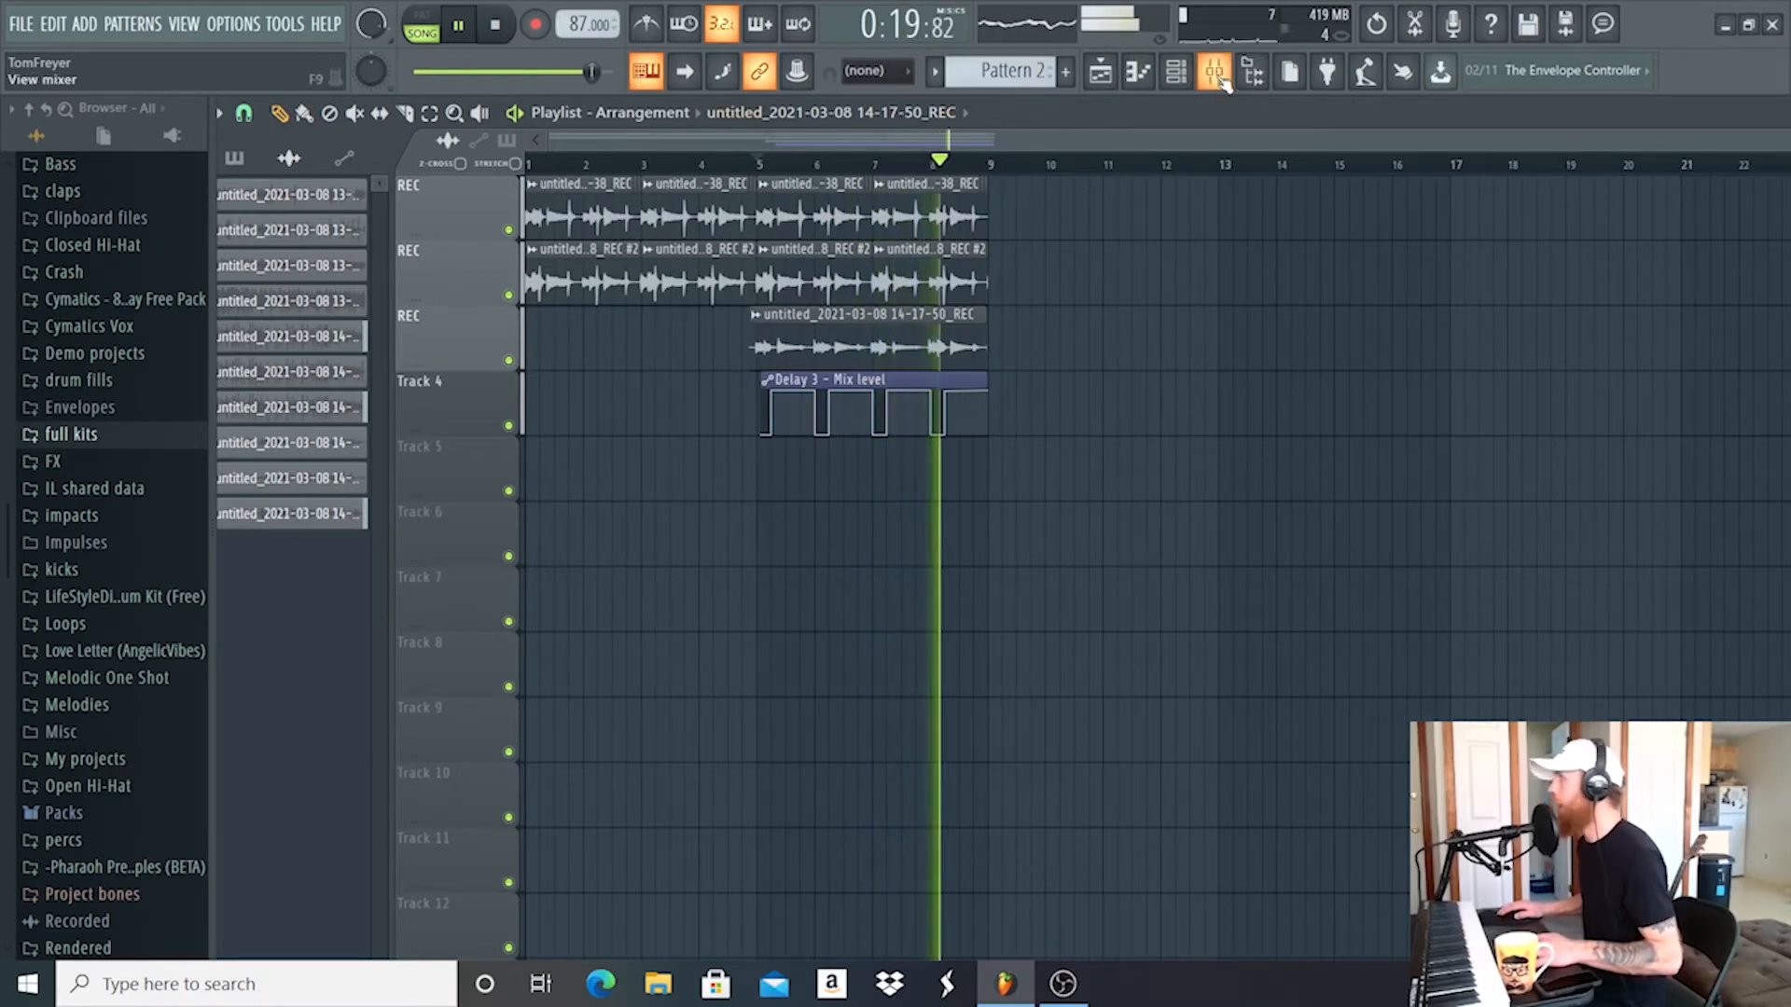
click(459, 22)
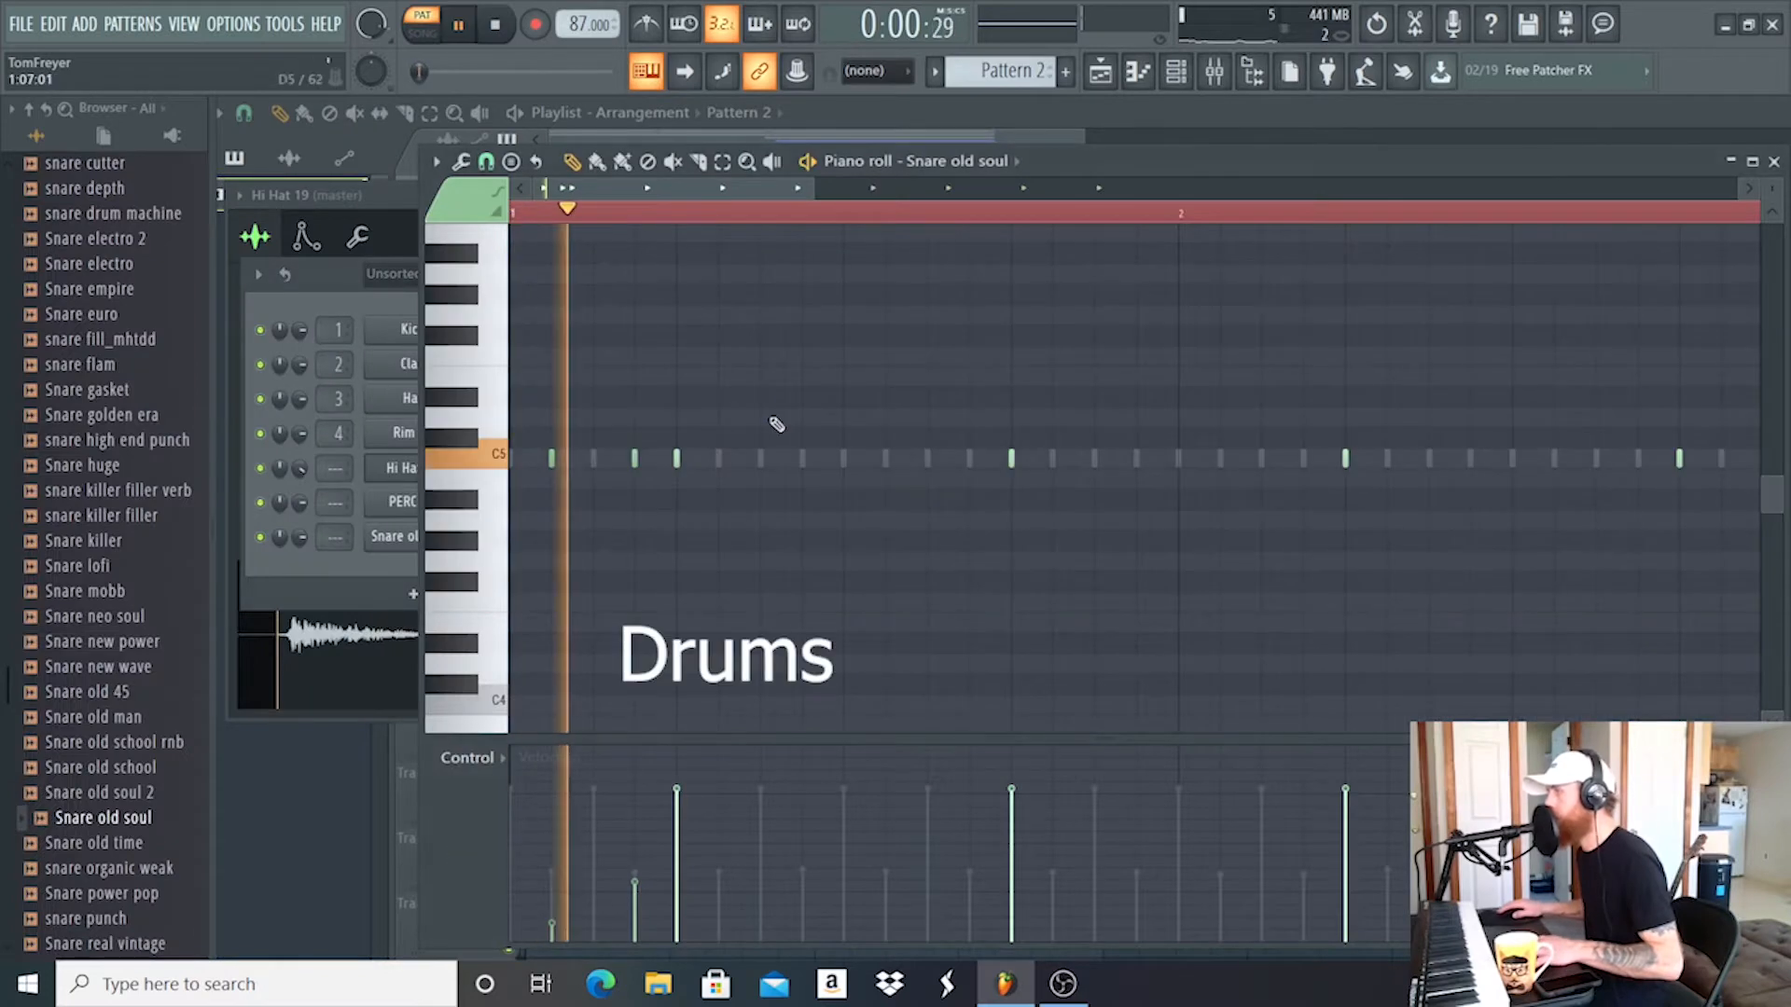
Step: Set the piano-roll grid snap and lay out lofi snare hits across two bars
click(485, 160)
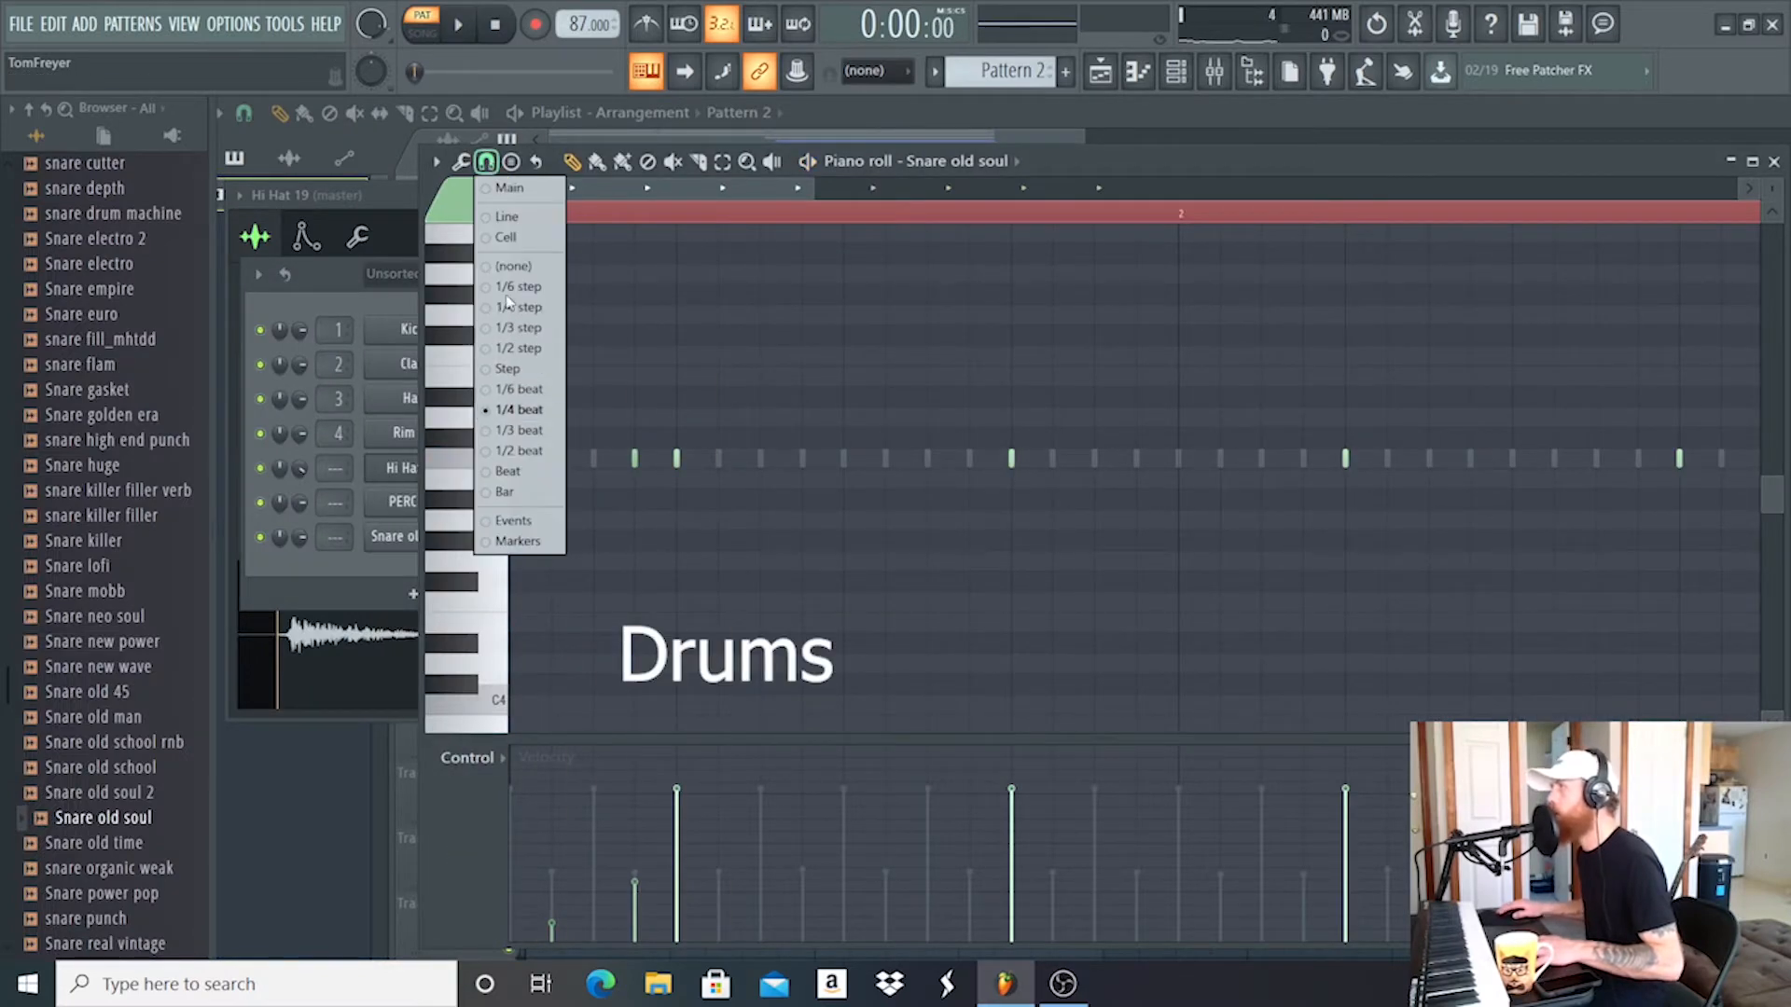
click(487, 160)
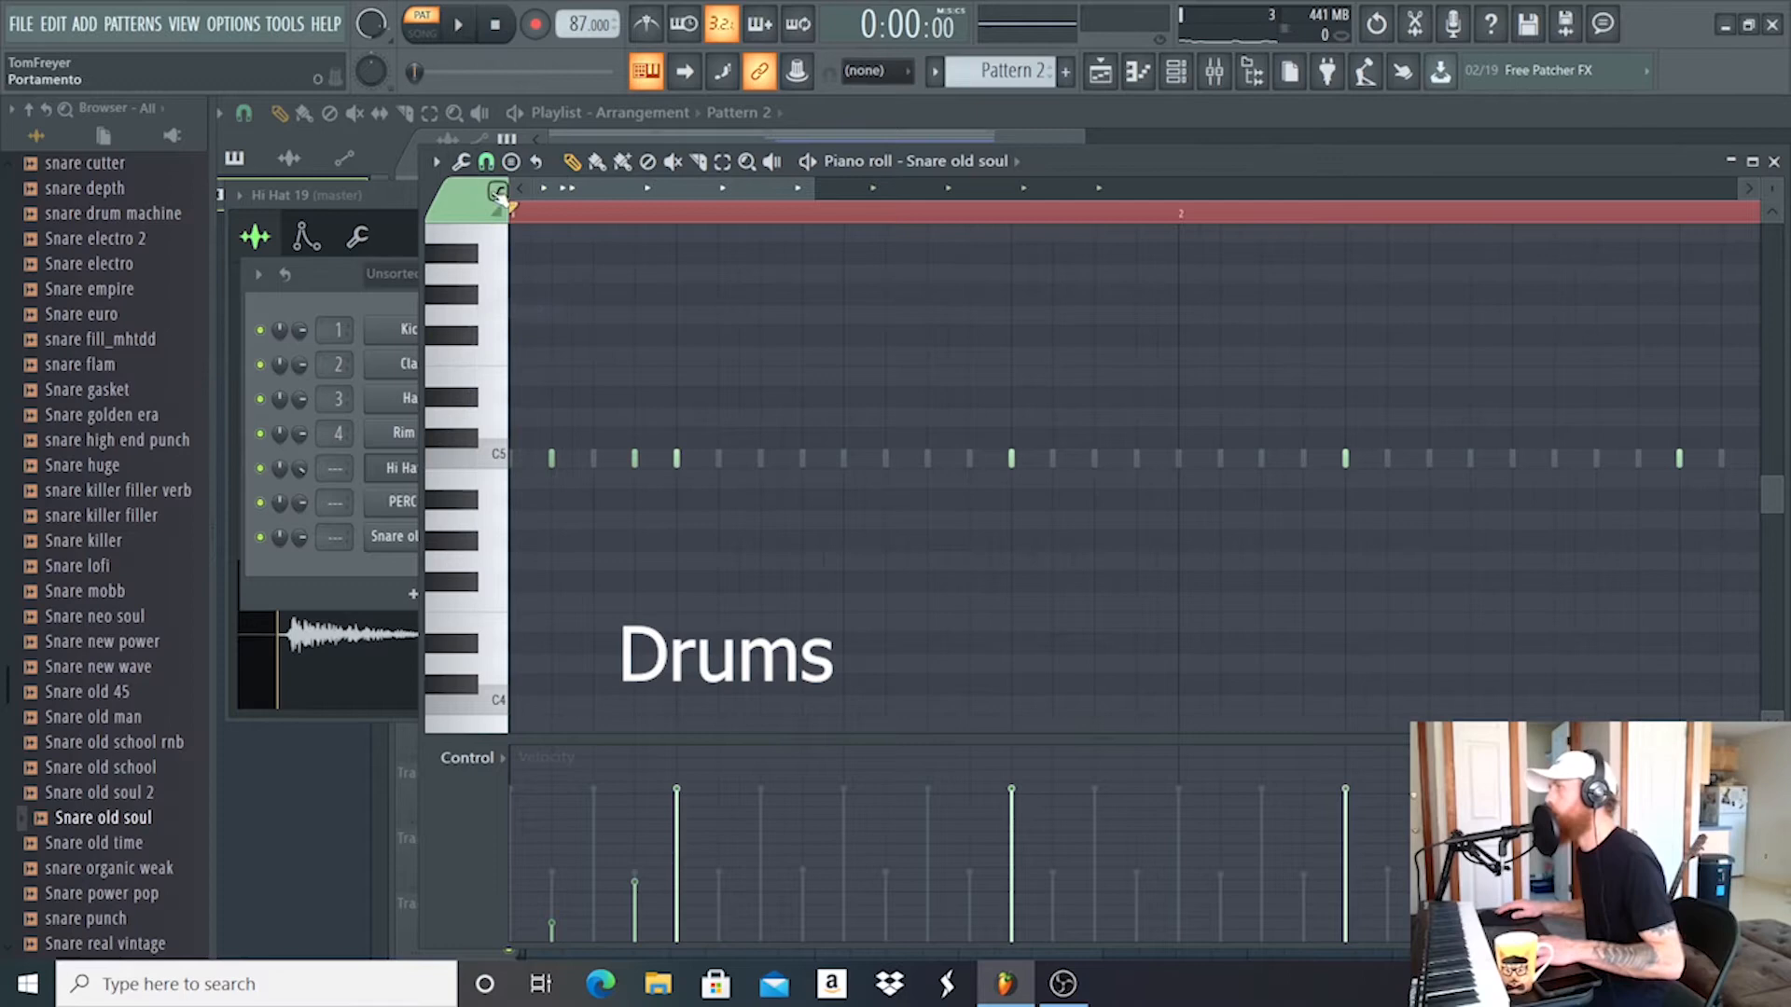
click(457, 22)
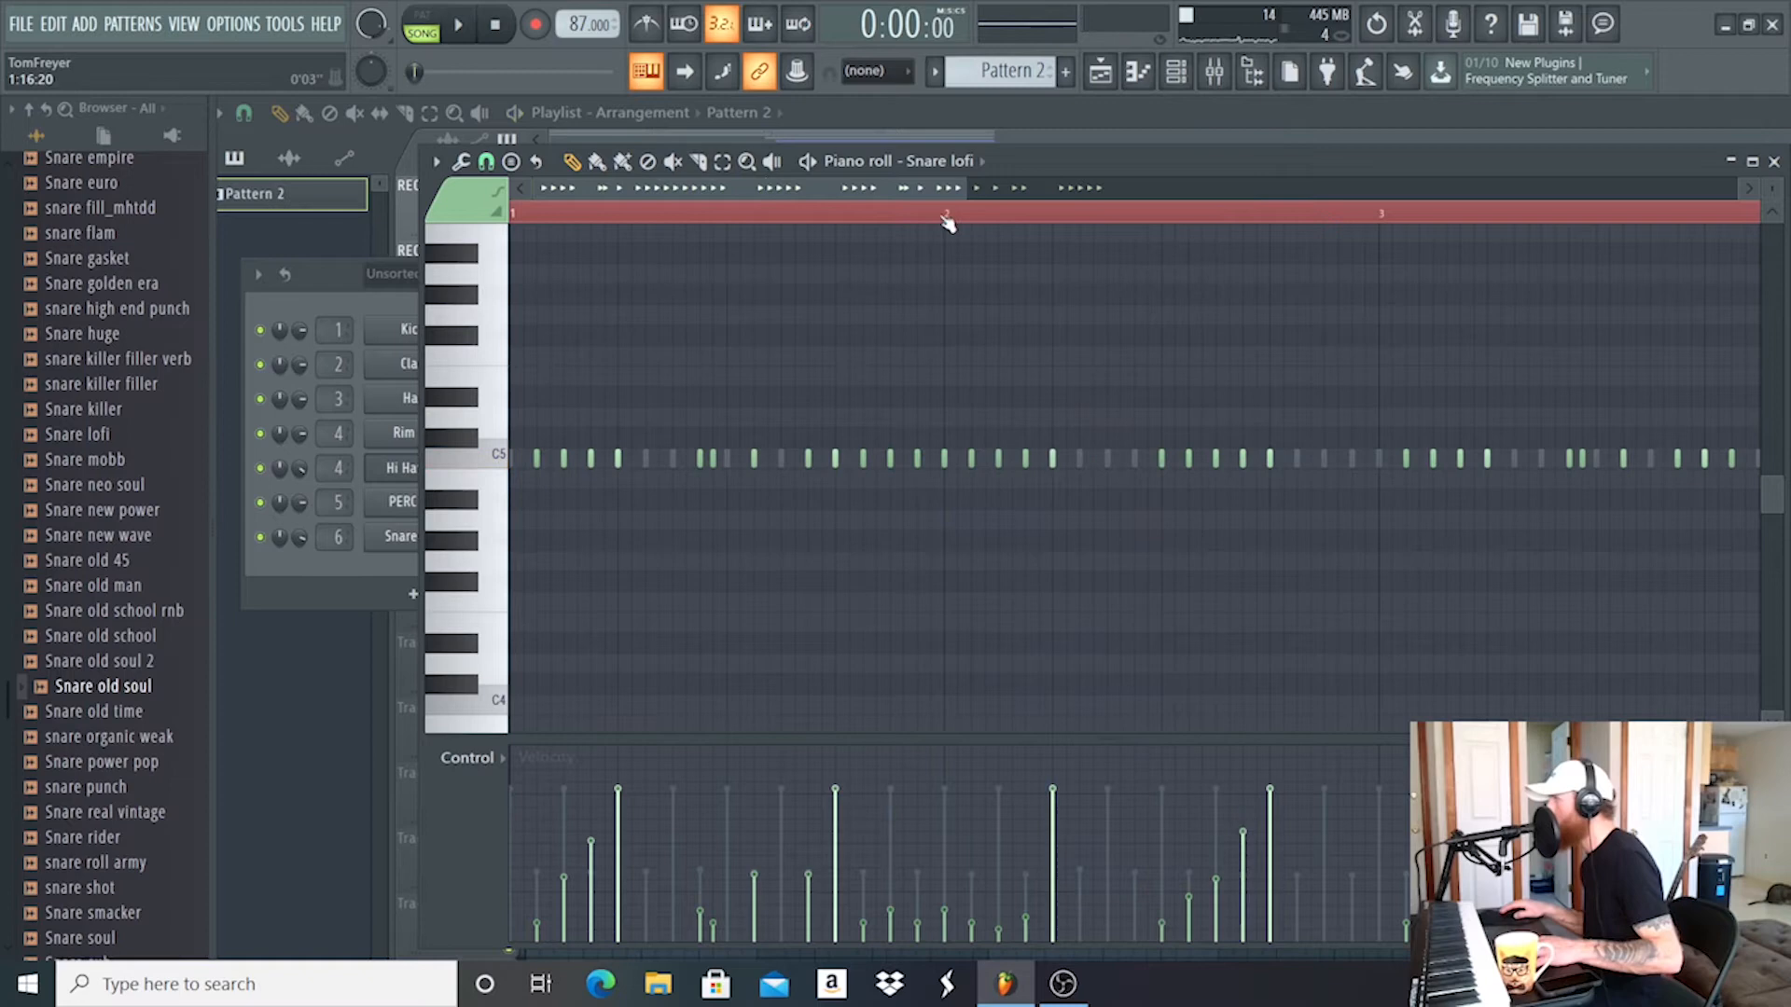
click(457, 23)
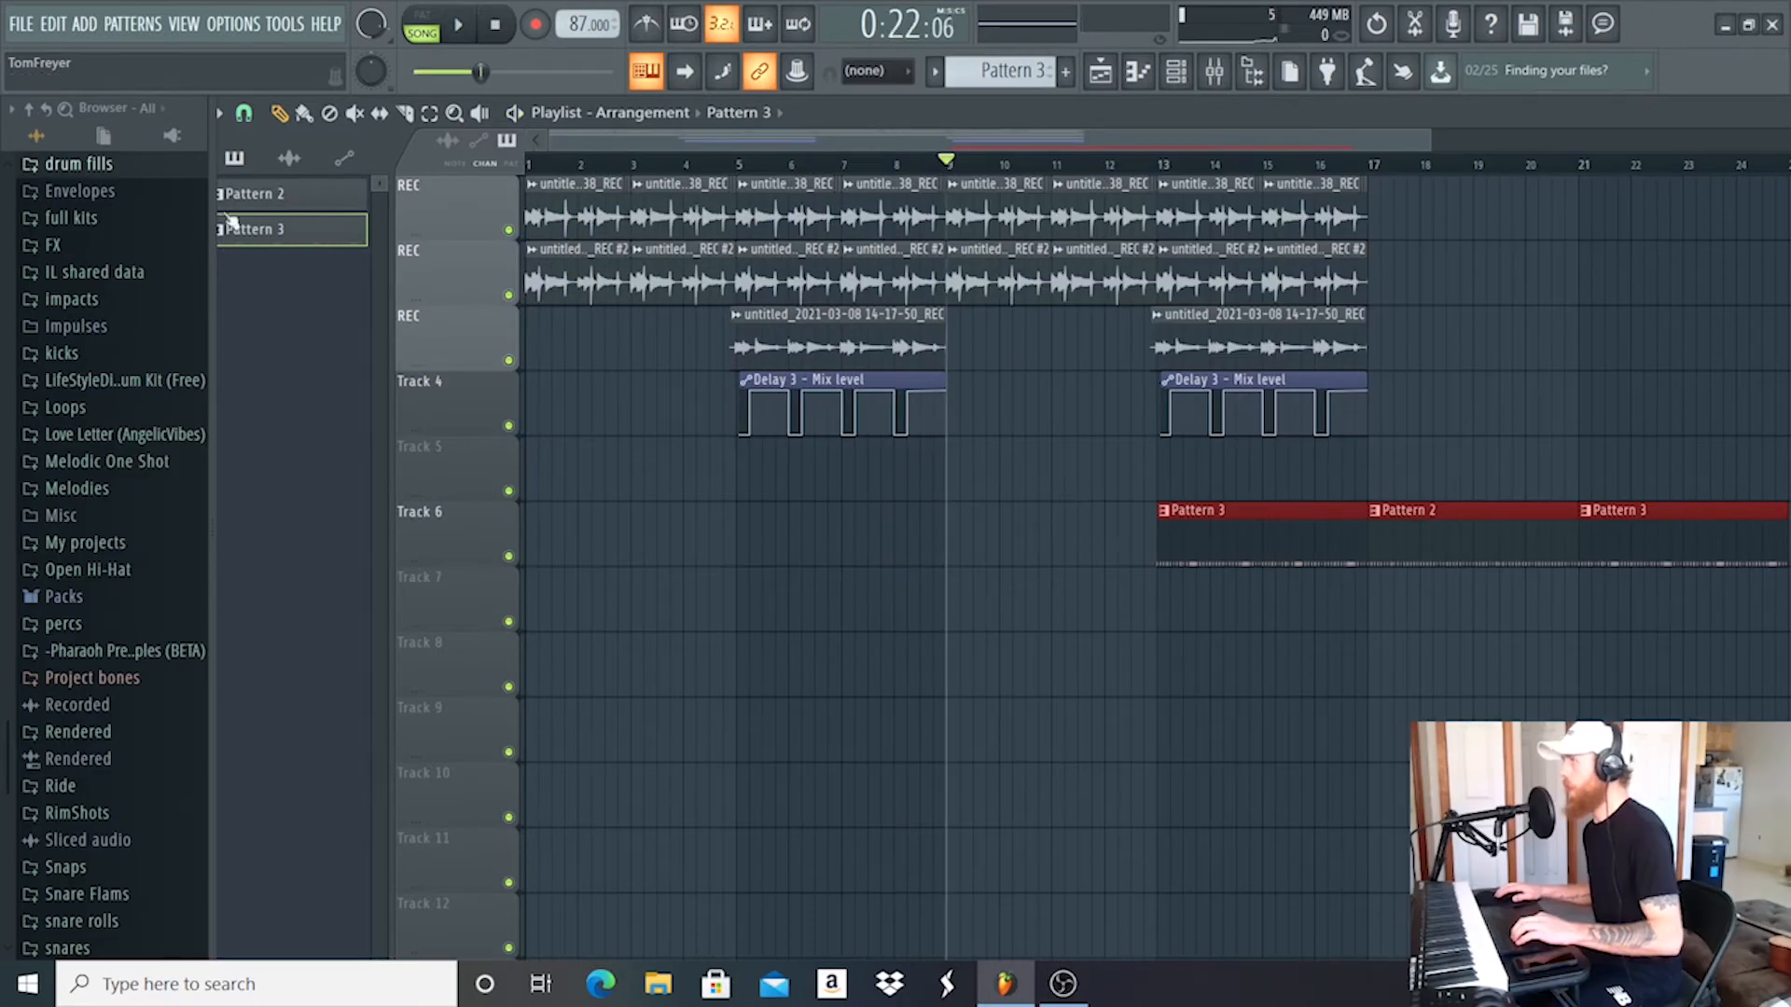
Step: Write the piano chords and load Fruity Parametric EQ 2 on the Rhodes MK1 lite insert
right_click(254, 227)
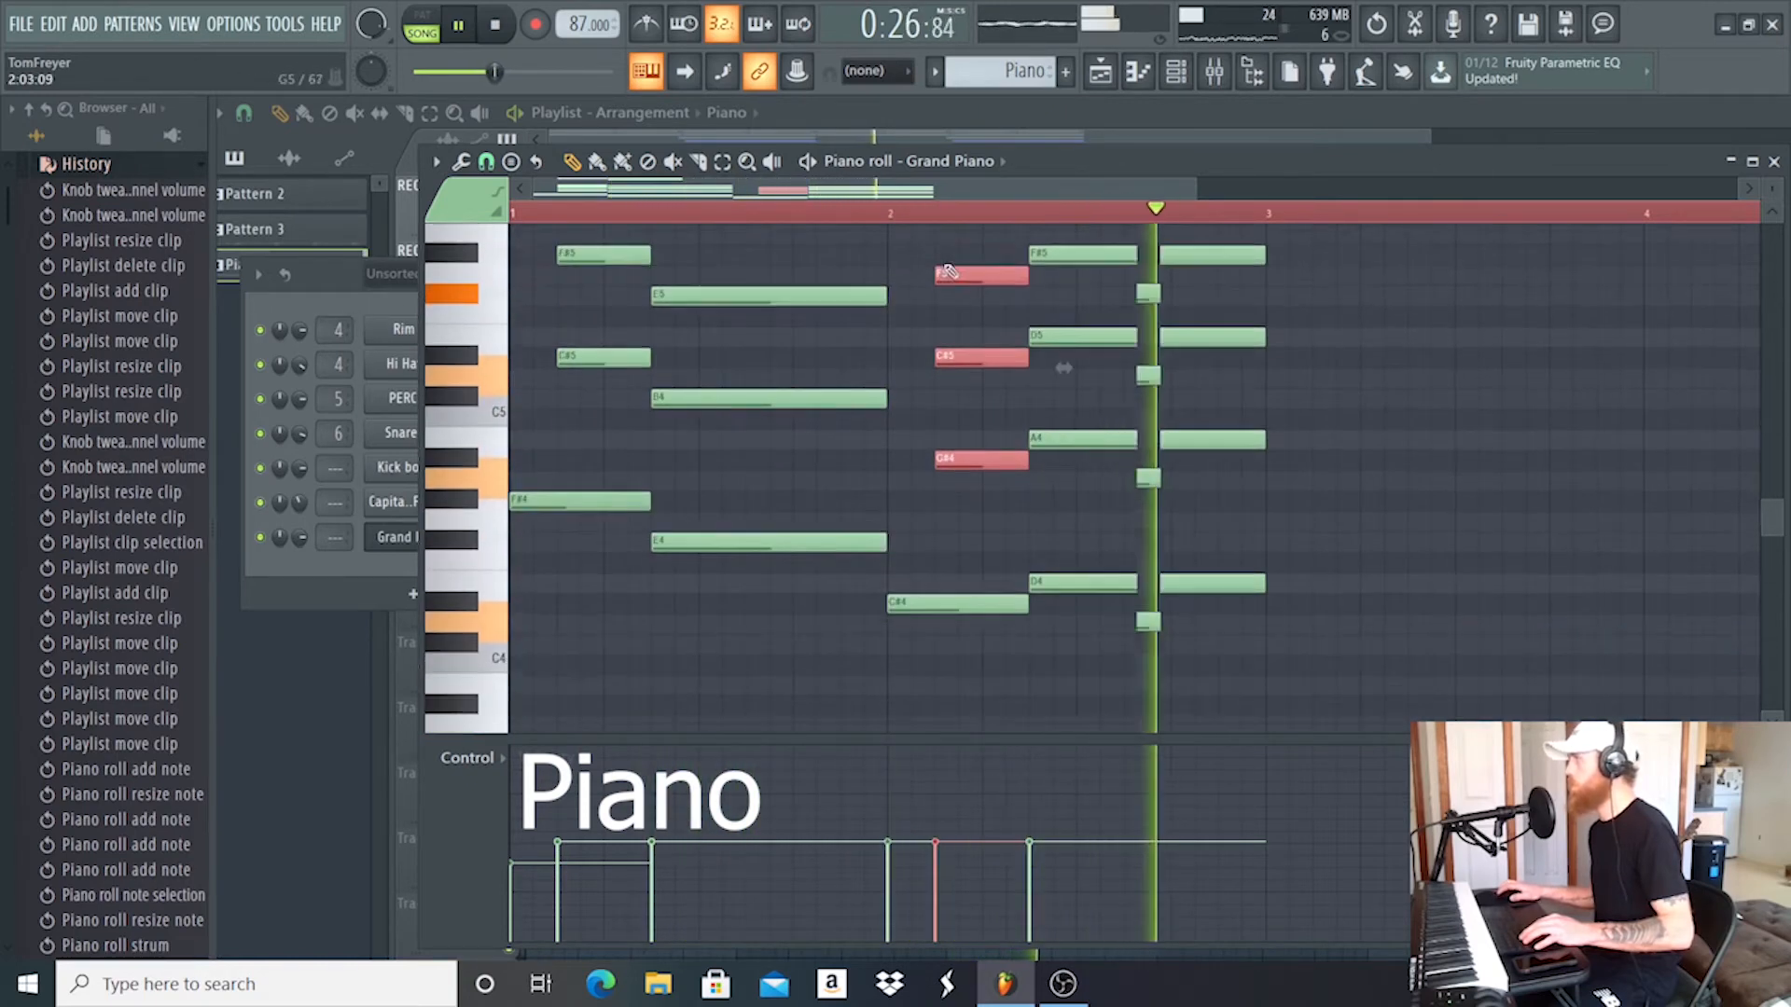
click(487, 593)
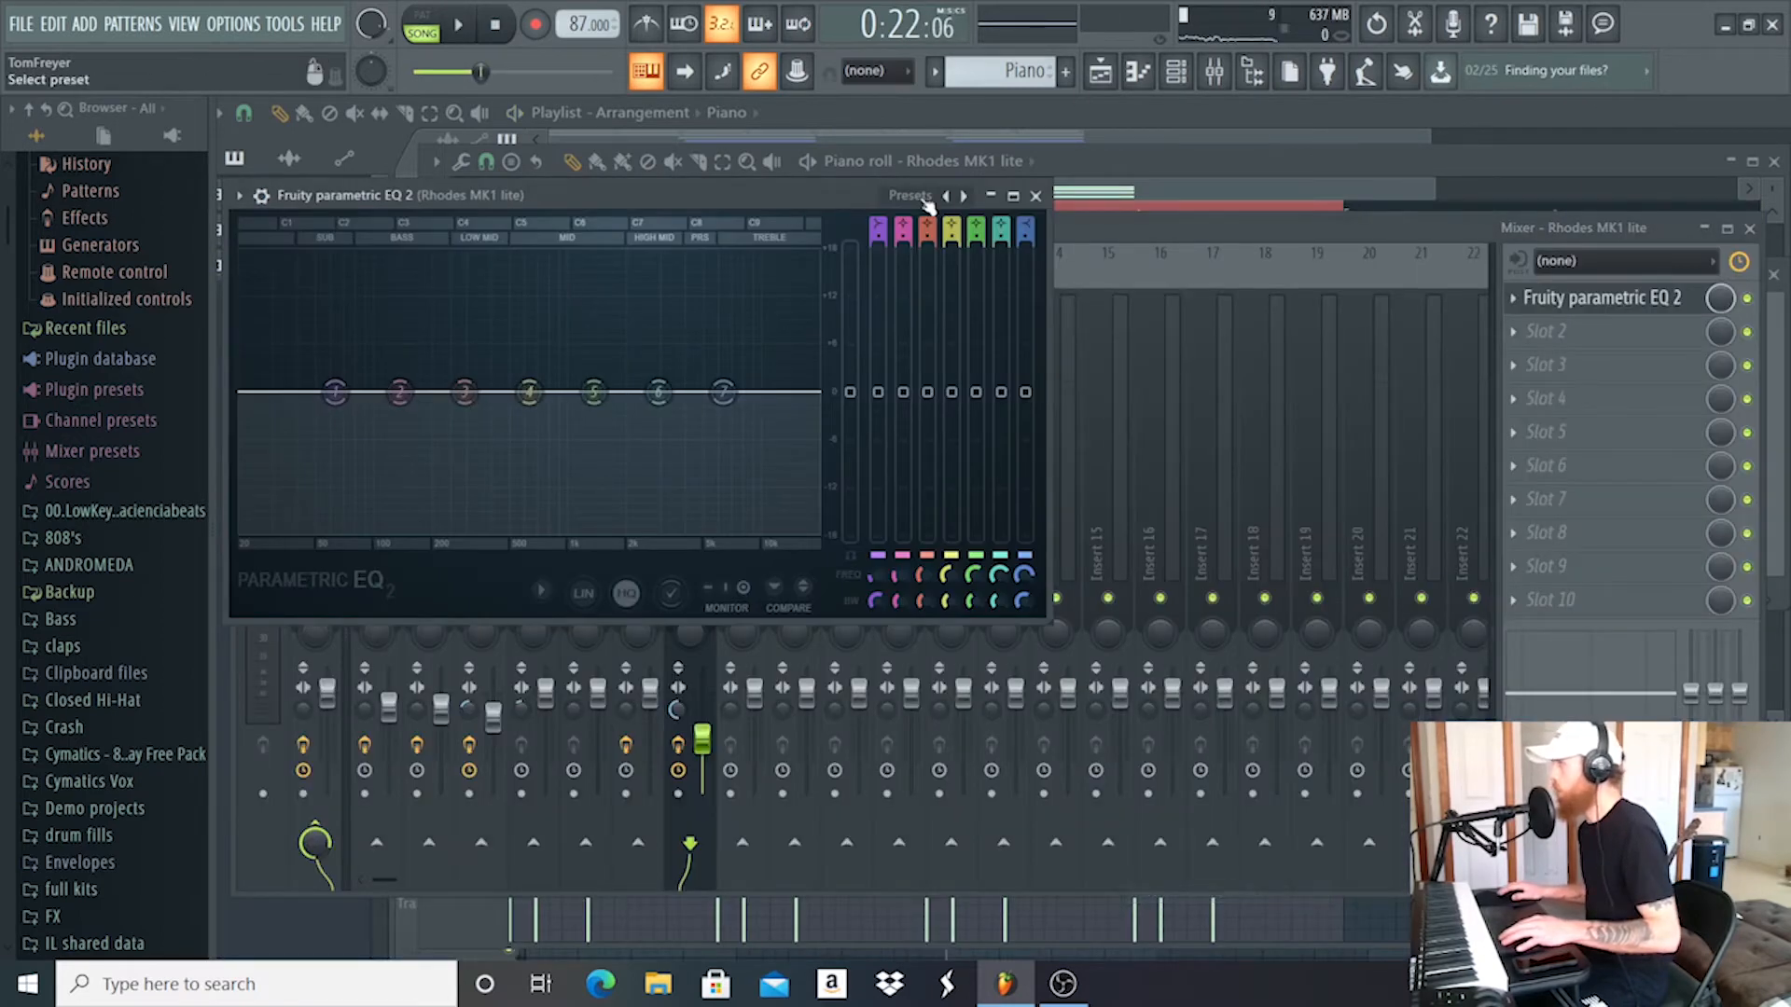
Step: Drag the EQ's high-pass and low-pass bands inward to leave a narrow high-mid band
drag(332, 392, 280, 392)
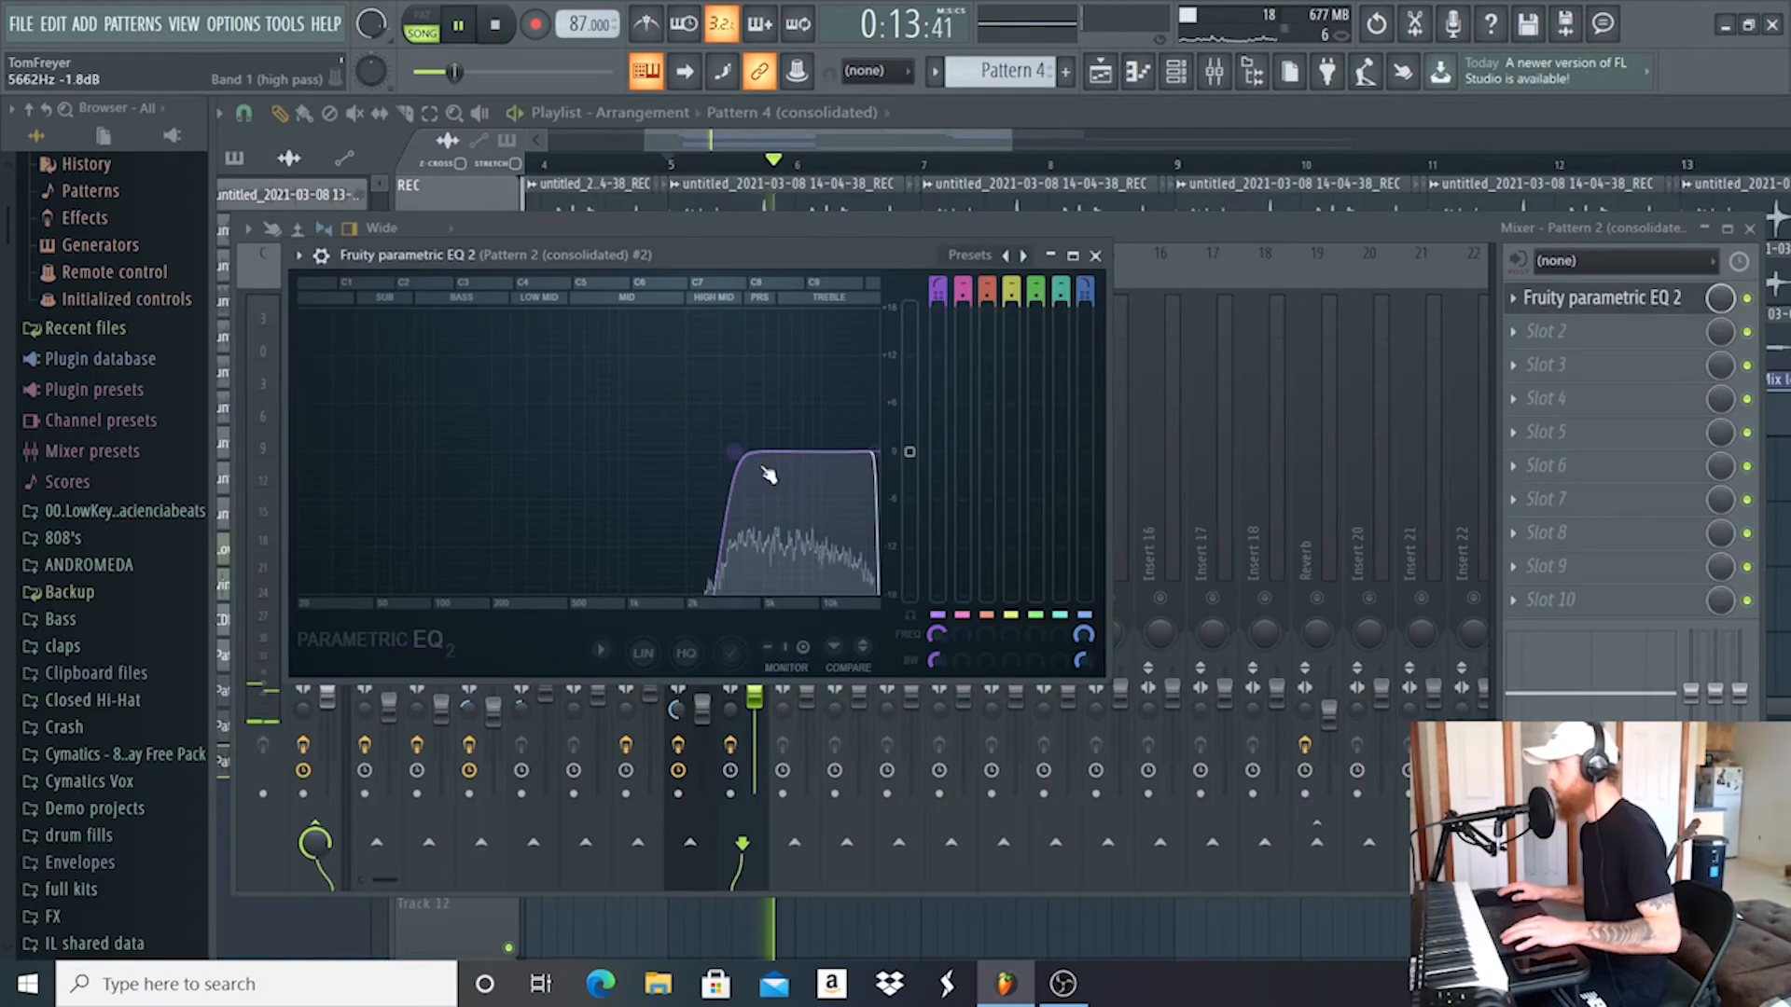
Step: Place the Param. EQ 2 mix-level automation clip along Track 6
drag(733, 452, 629, 454)
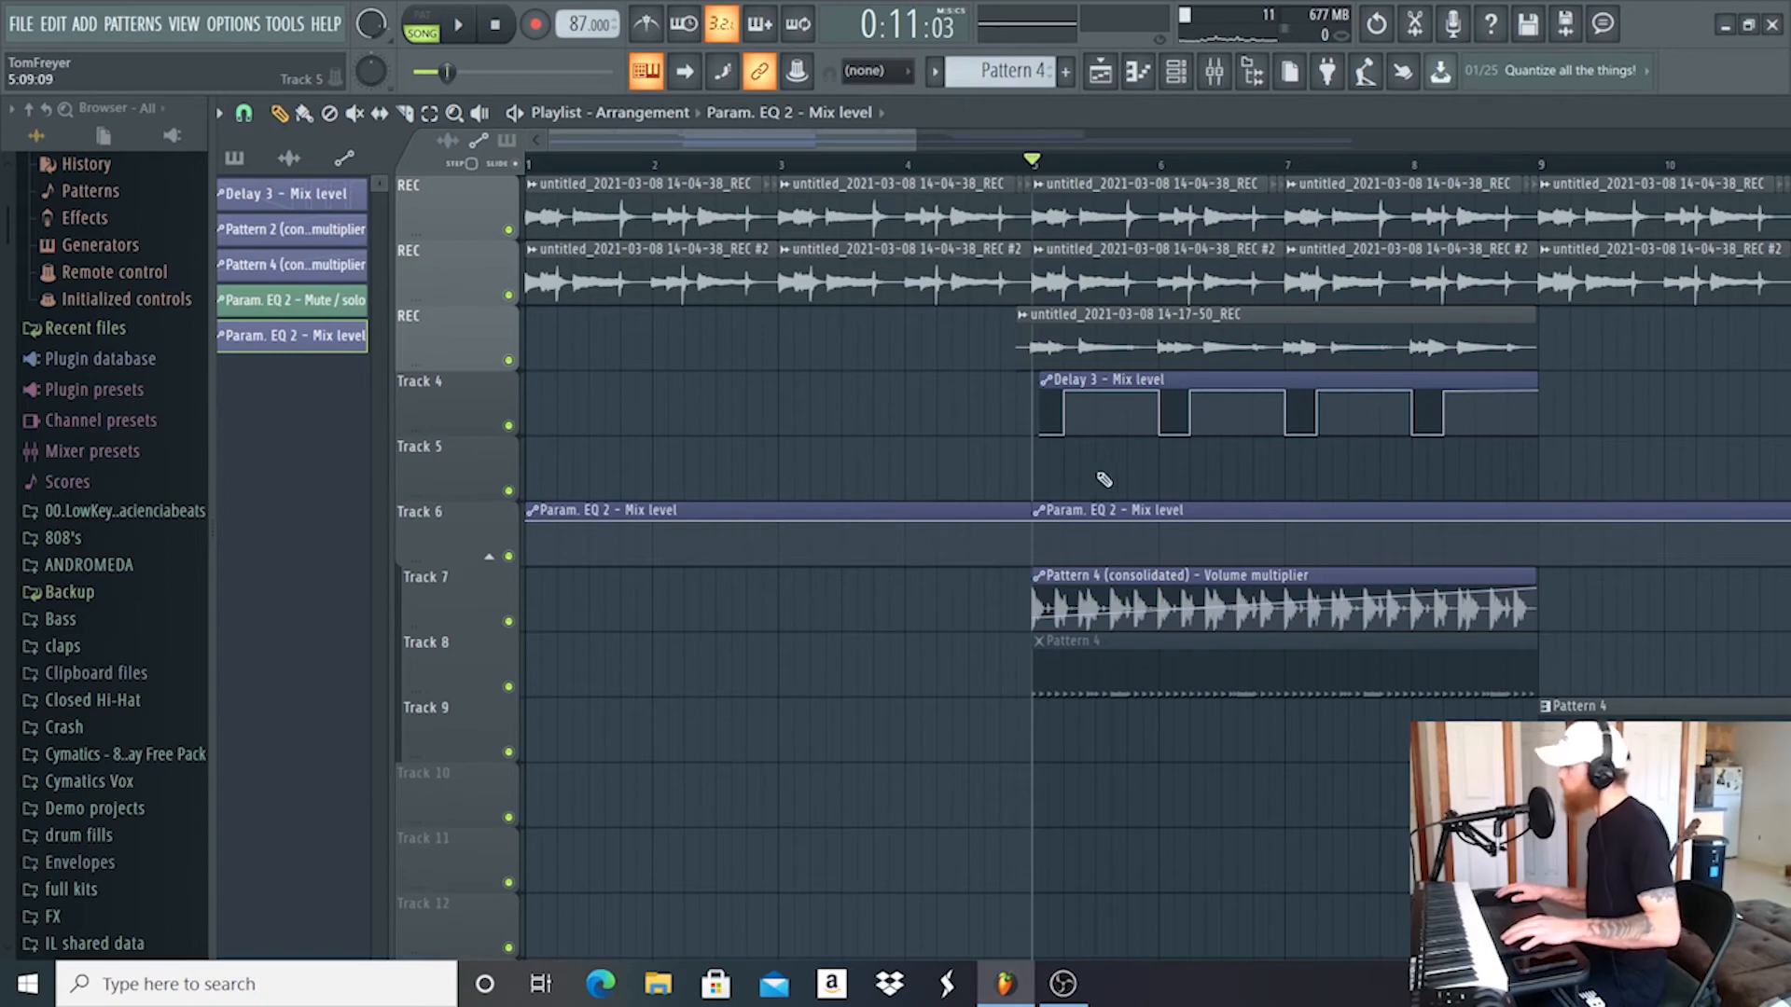
Step: Start the drum fill pattern with a Tom 13 sample and two tom notes
click(457, 23)
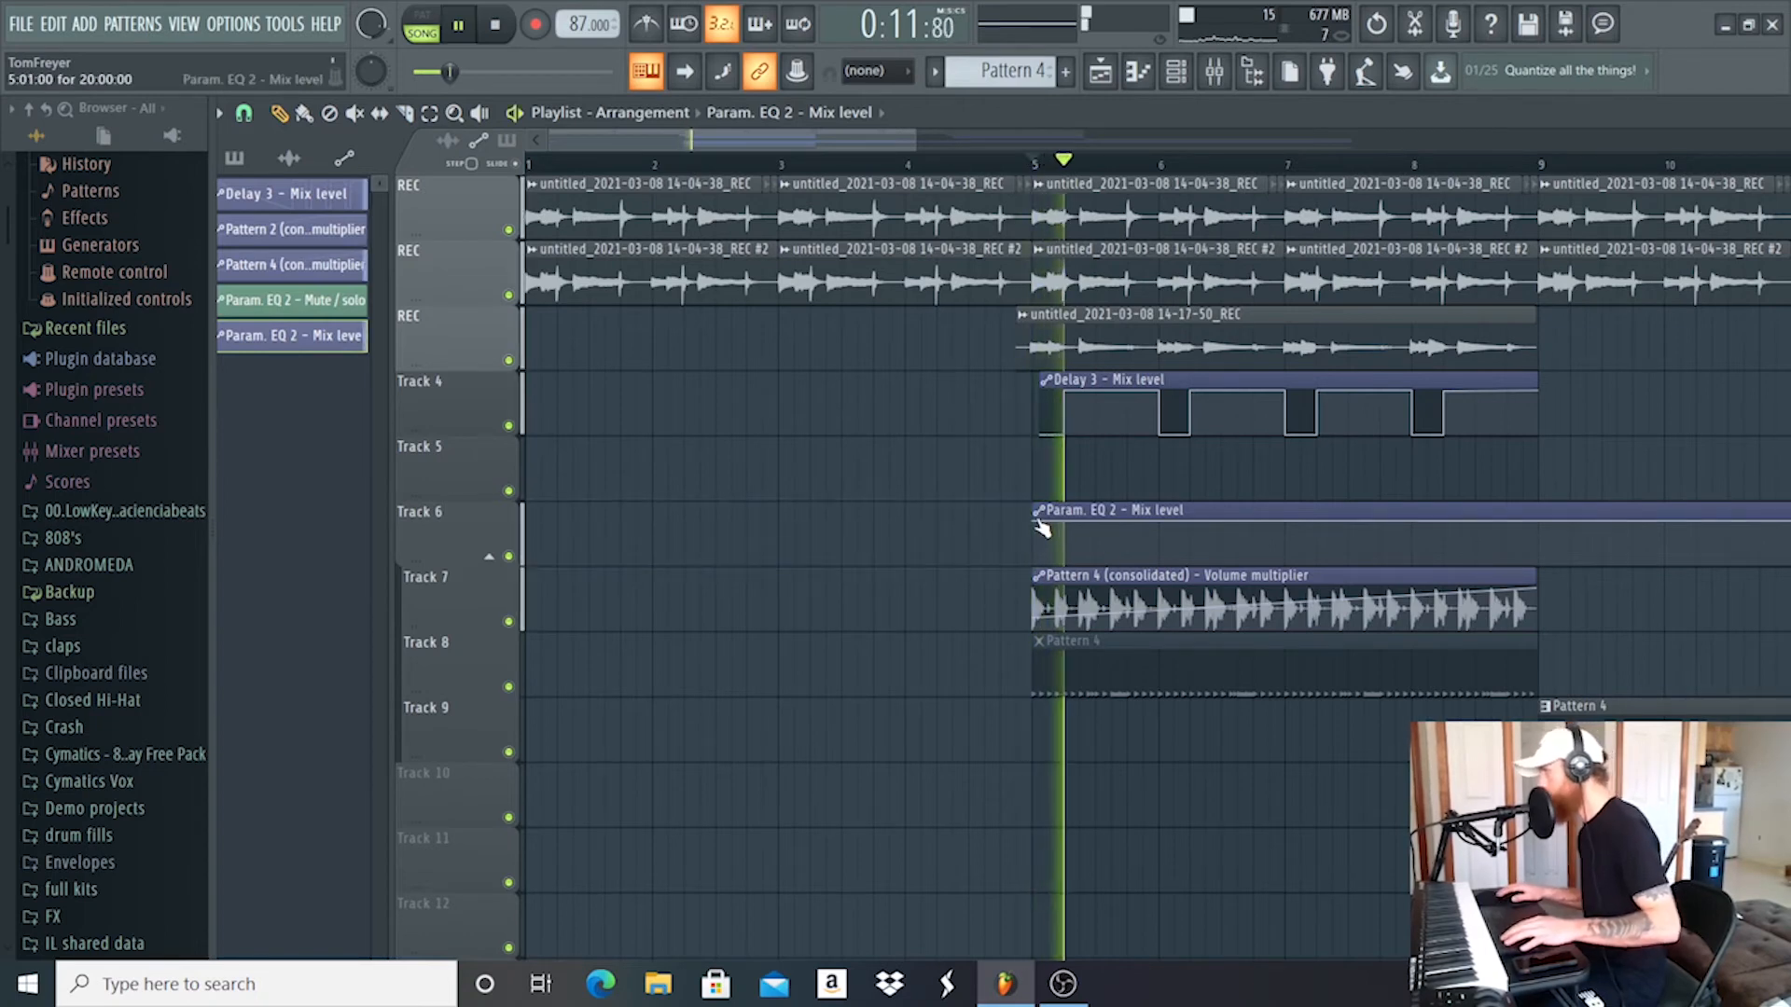
click(494, 23)
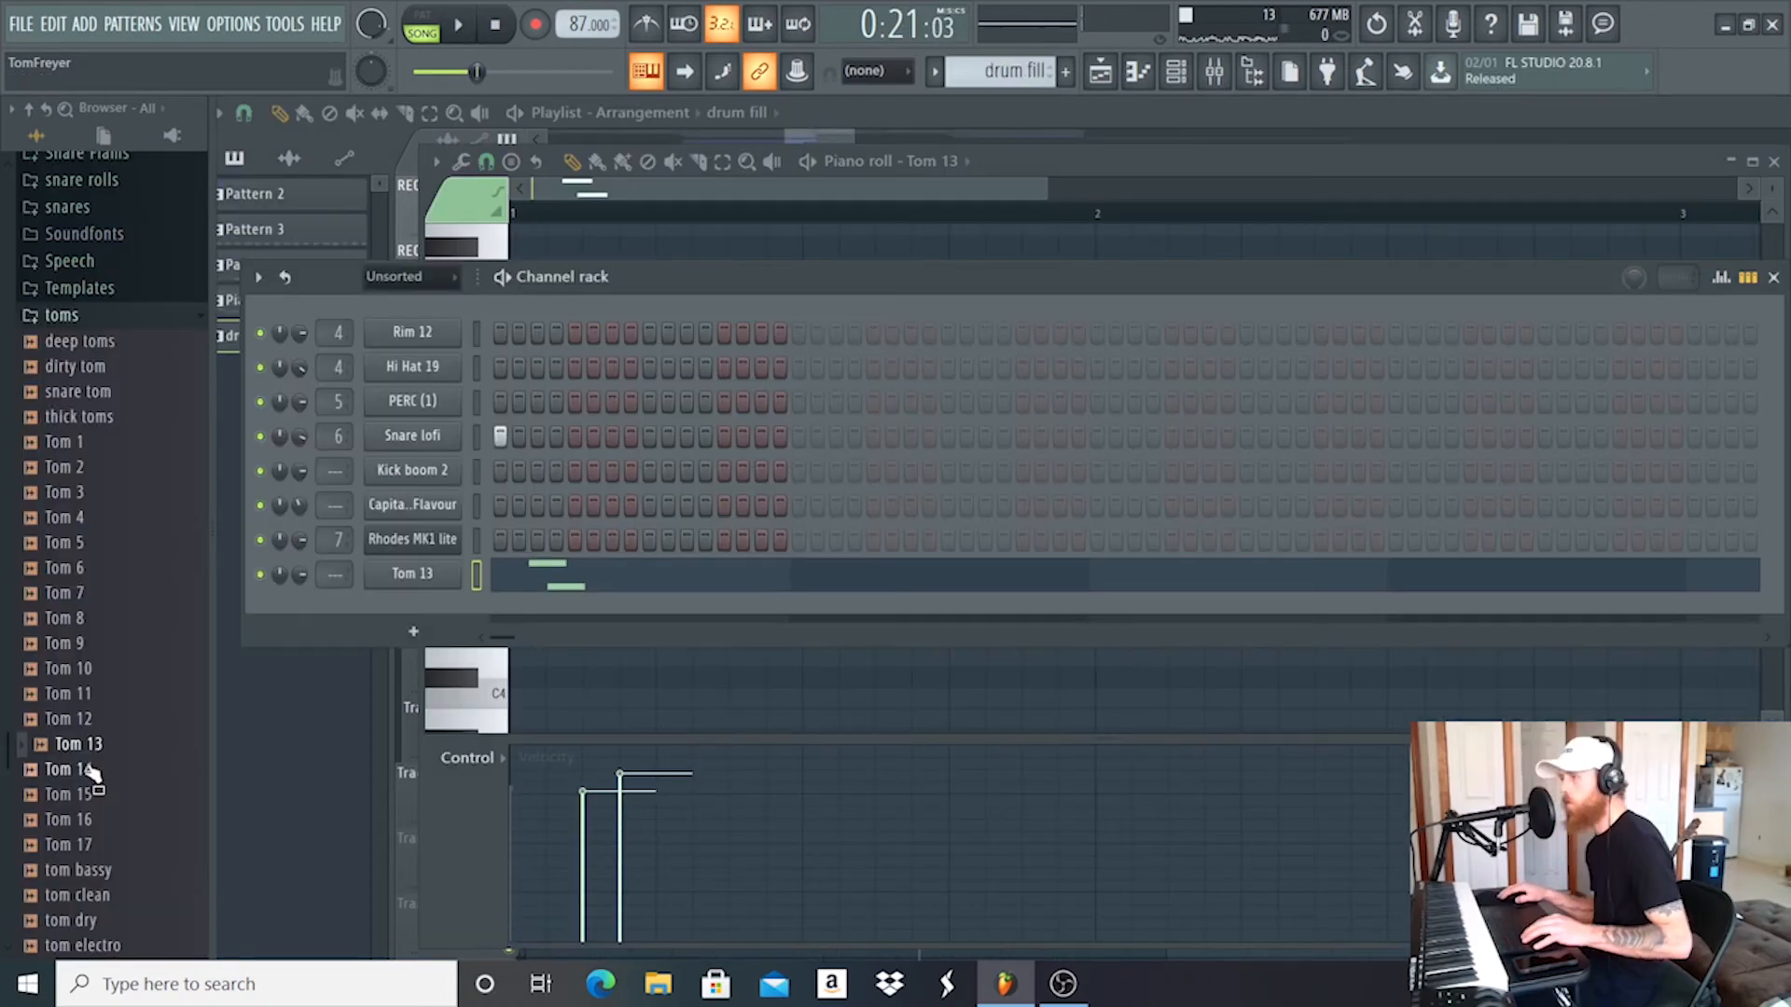
Step: Play the full arrangement with 808, crash and fill clips from the beginning
scroll(down, 3)
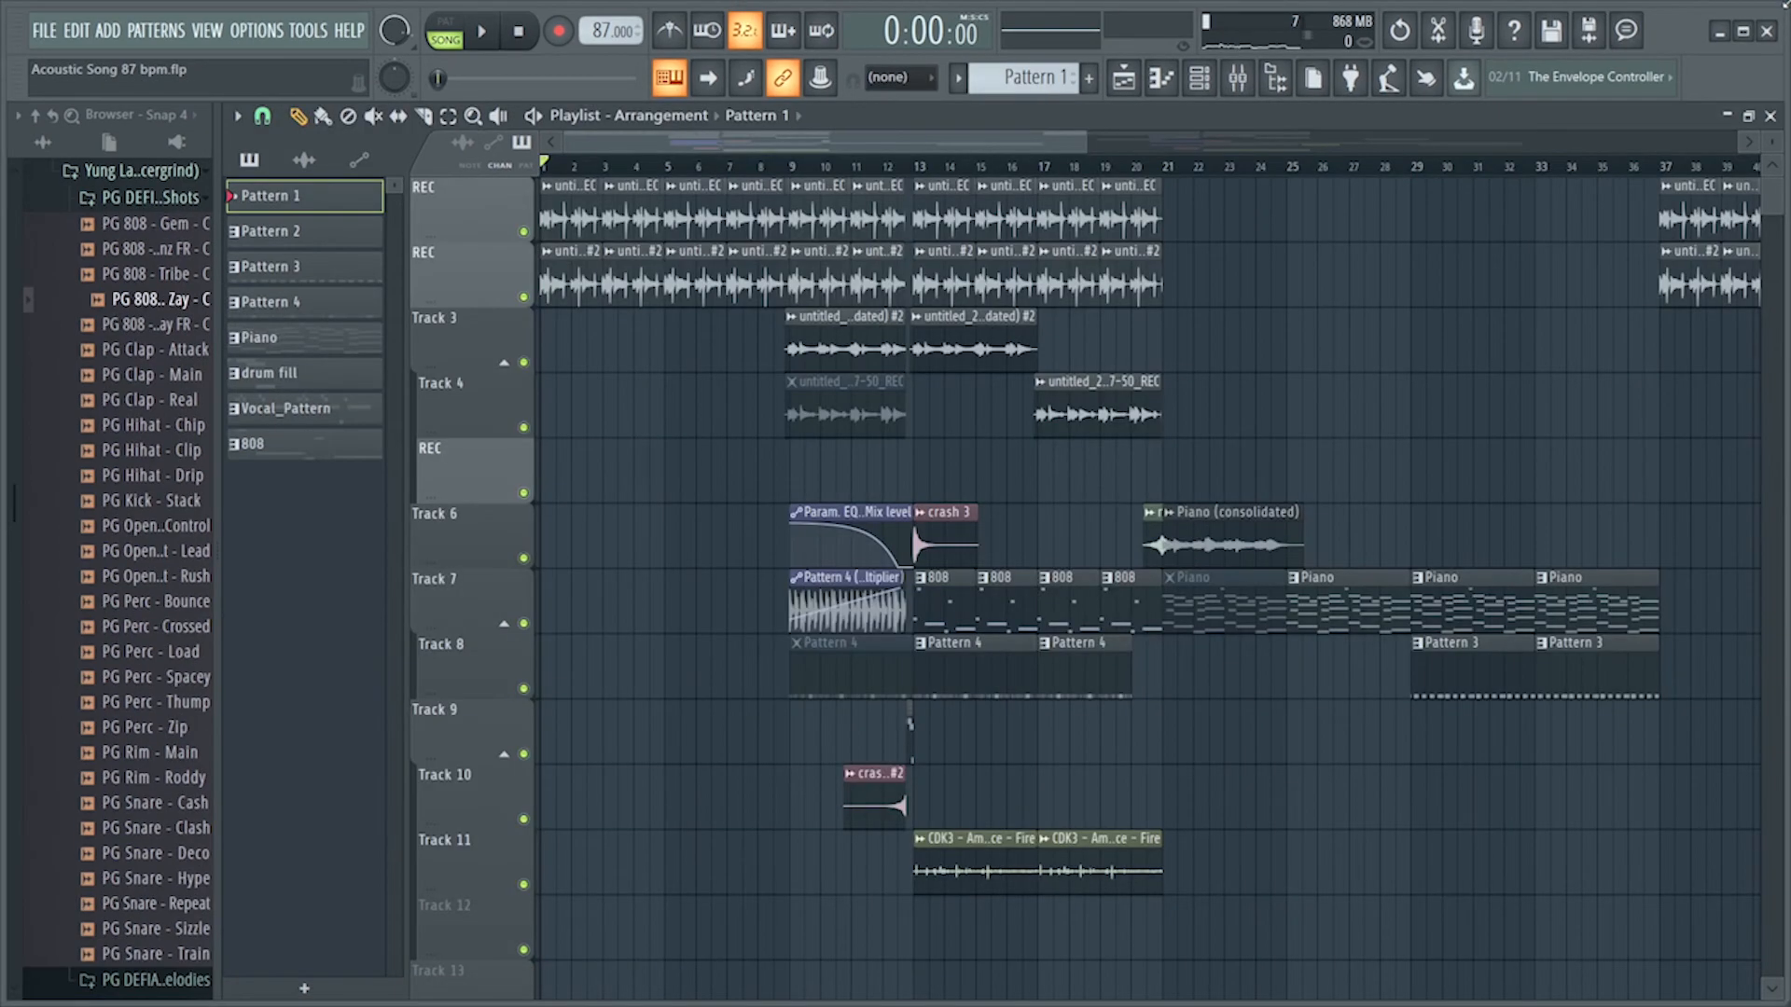
click(479, 31)
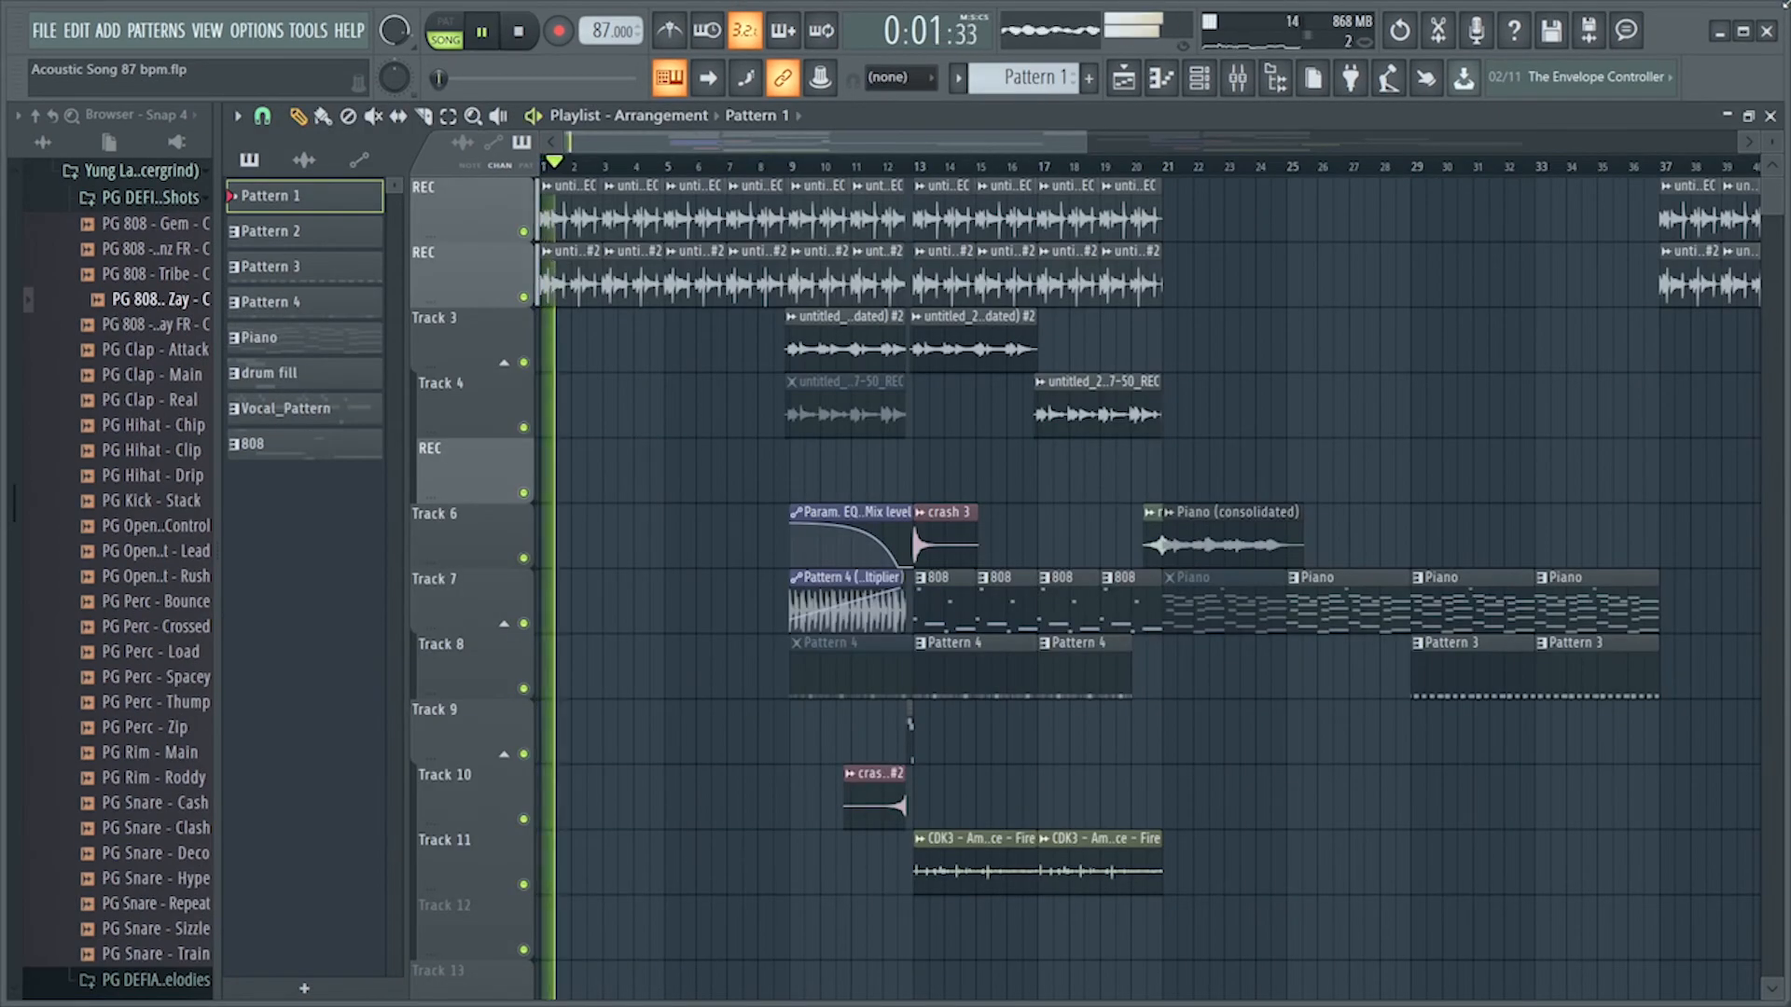